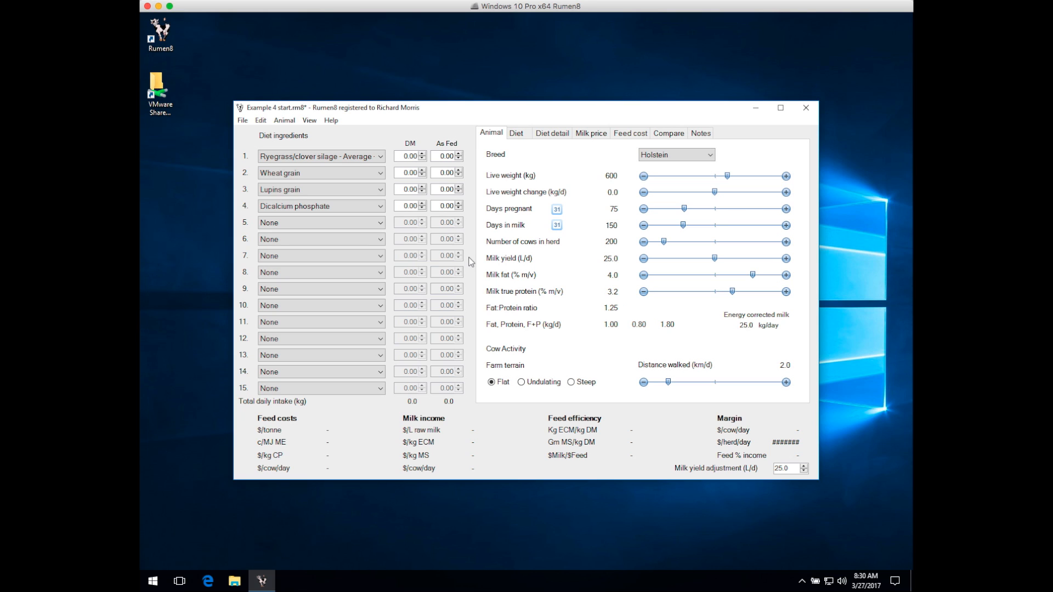
pyautogui.moveTo(609, 156)
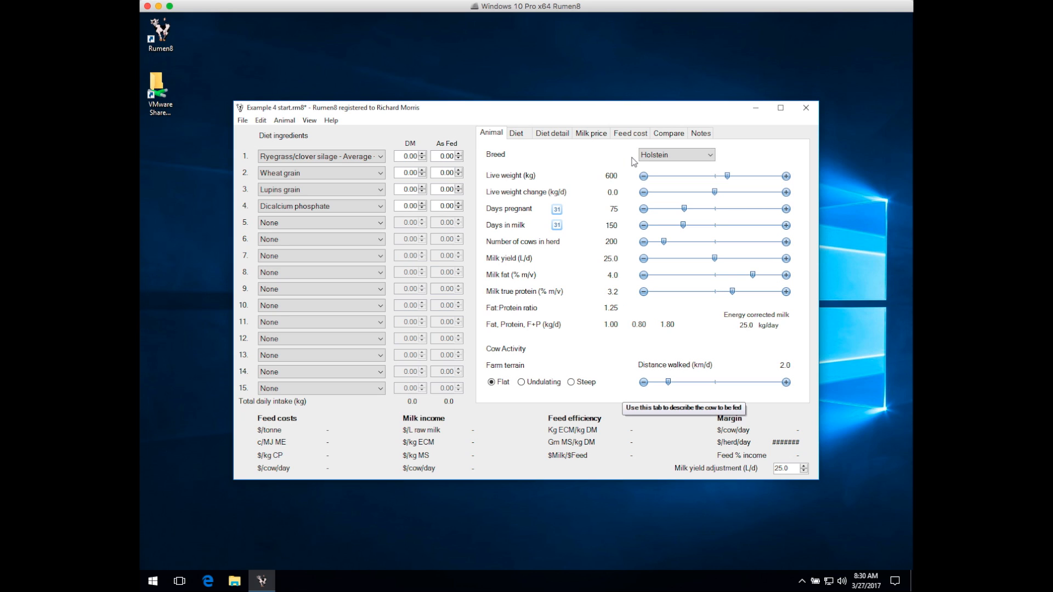
pyautogui.moveTo(633, 183)
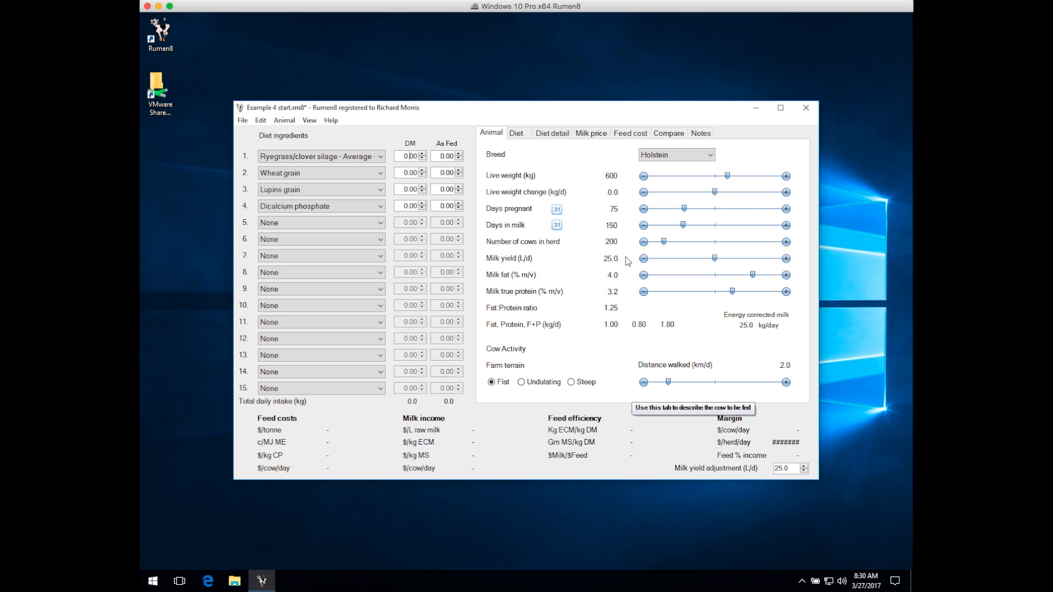
pyautogui.moveTo(625, 290)
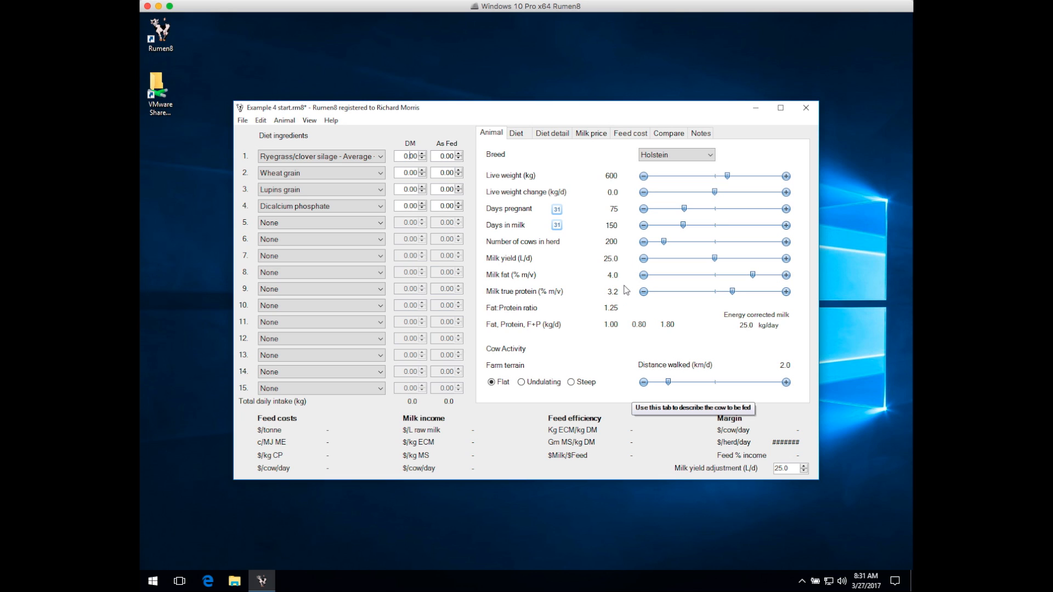
pyautogui.moveTo(623, 342)
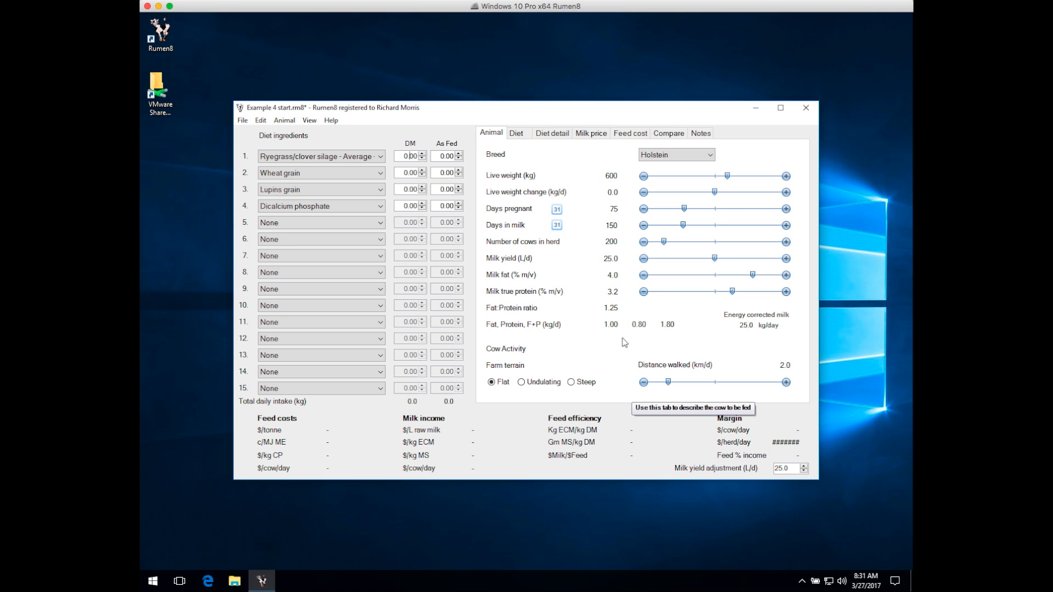
pyautogui.moveTo(483, 387)
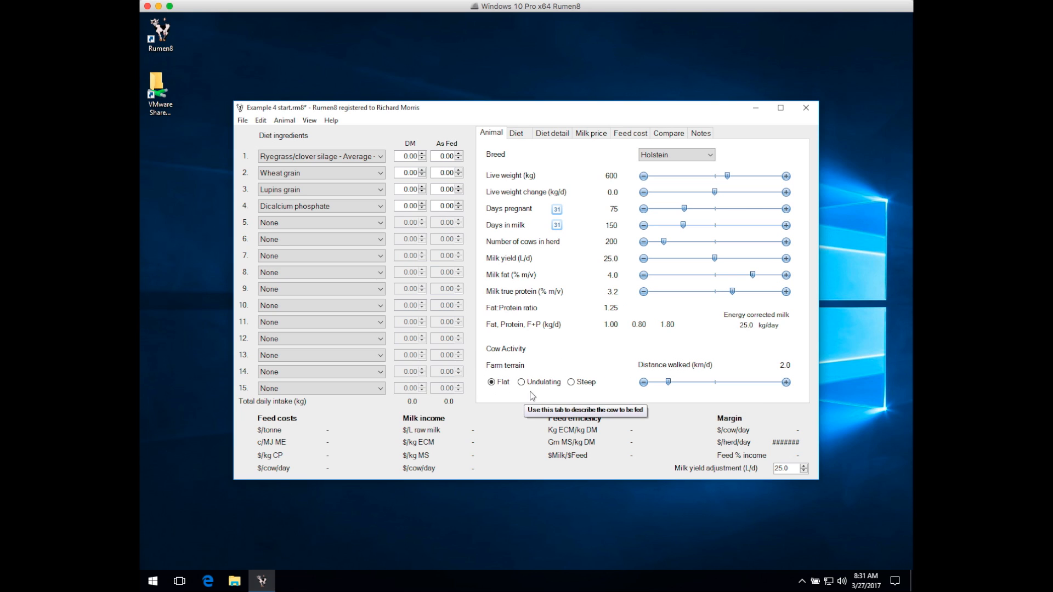
pyautogui.moveTo(664, 355)
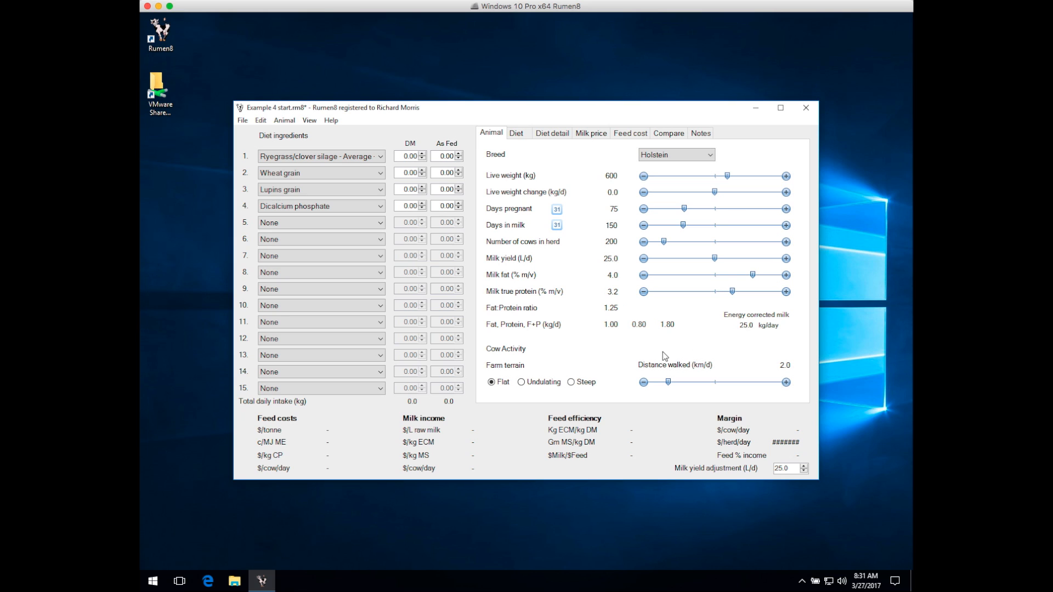
pyautogui.moveTo(567, 350)
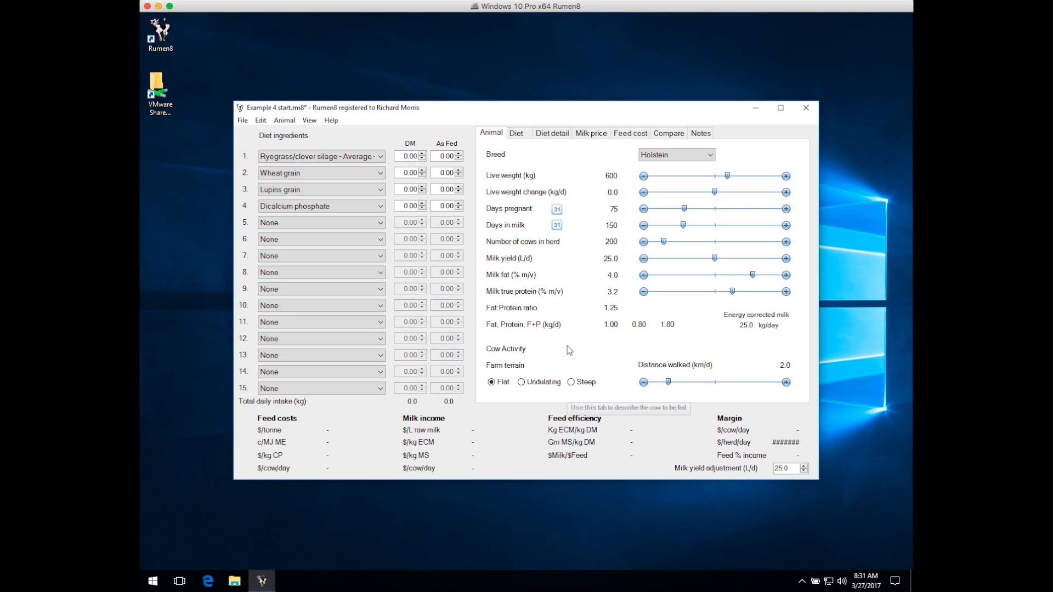
pyautogui.moveTo(472, 260)
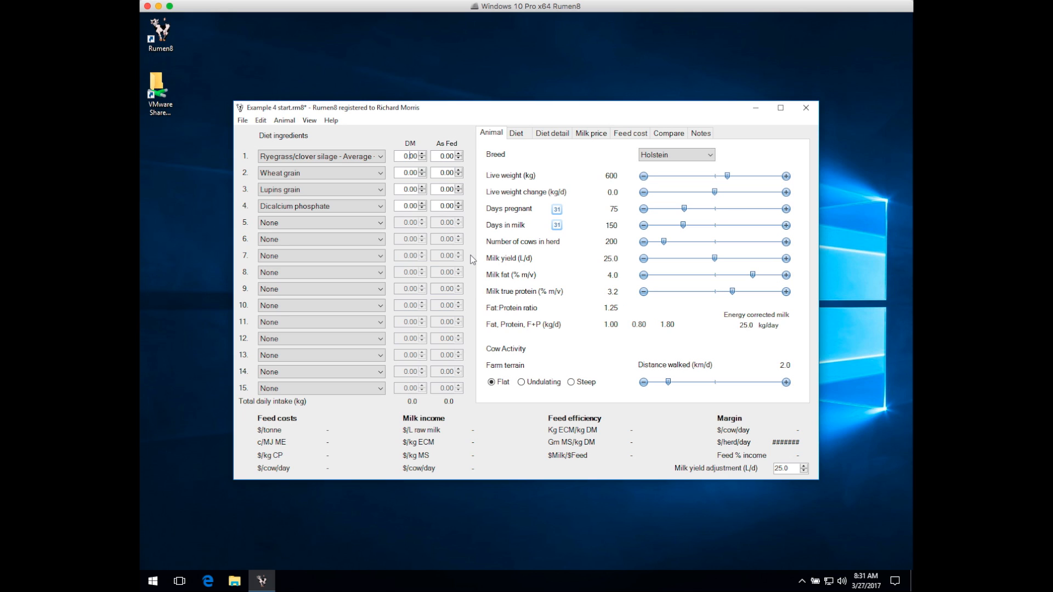
pyautogui.moveTo(463, 222)
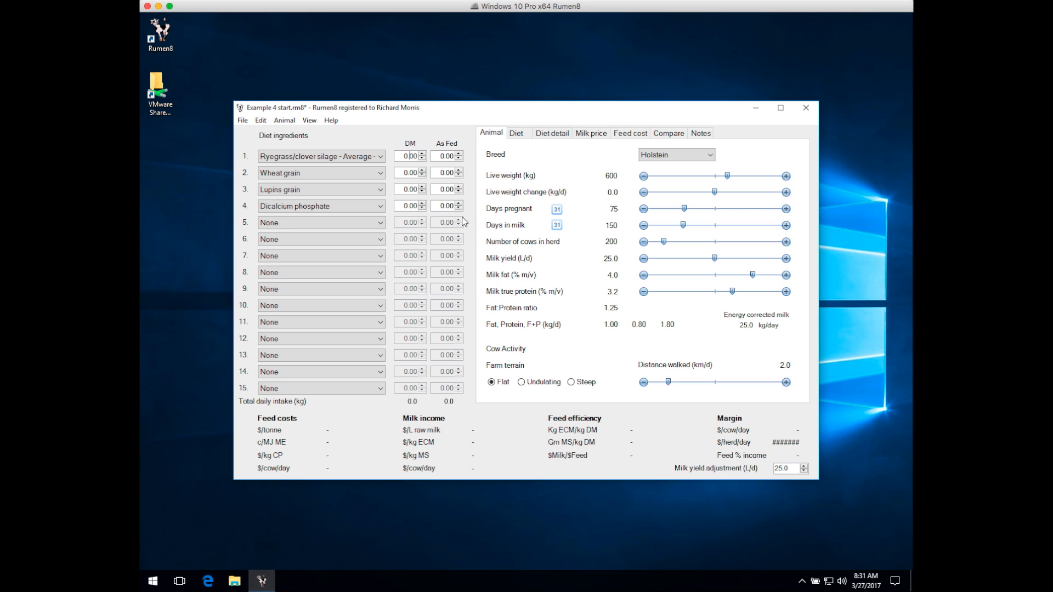
pyautogui.moveTo(466, 189)
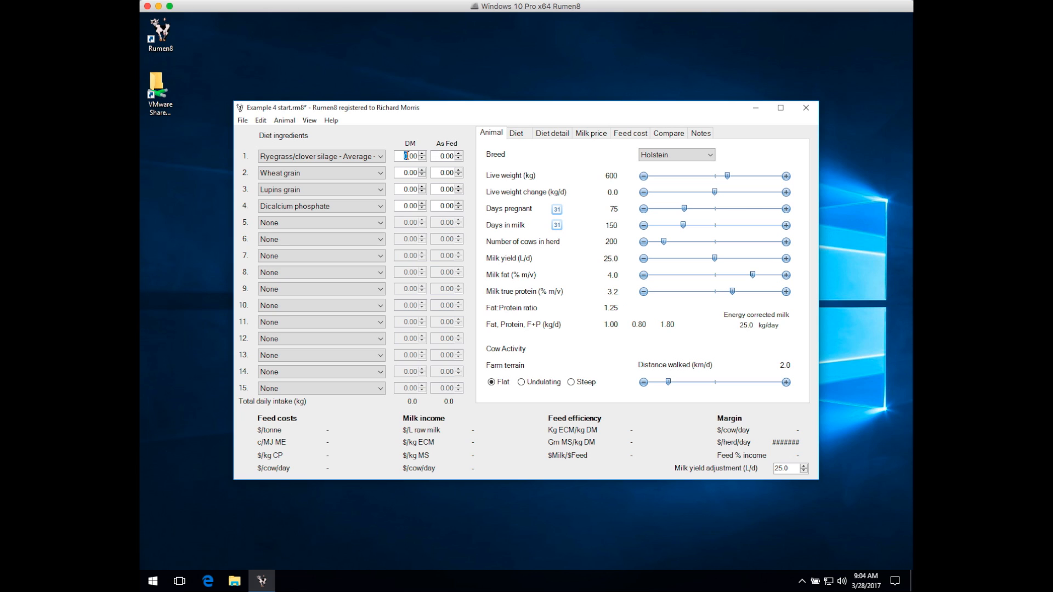
# Feed 15.00 kg DM of ryegrass/clover silage and 5.00 kg as fed of Wheat grain
pyautogui.write('15.00')
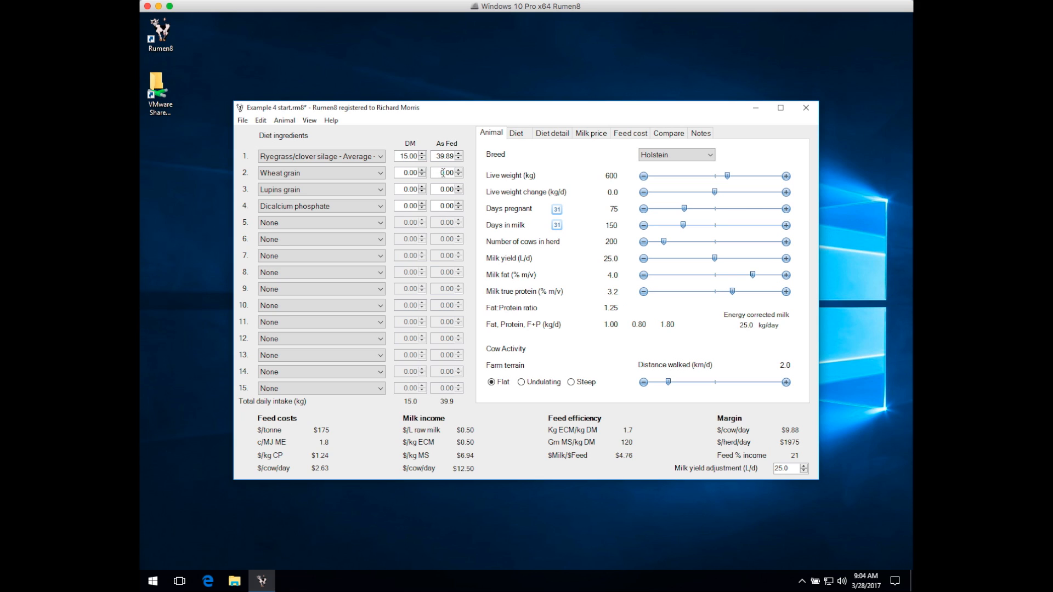
pyautogui.click(444, 172)
pyautogui.write('5')
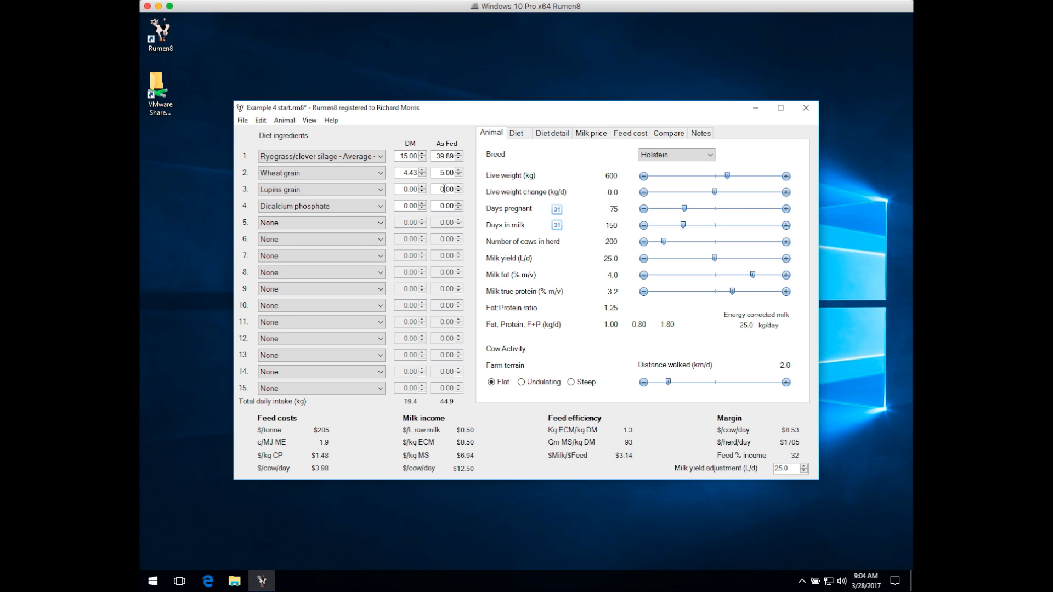
pyautogui.moveTo(468, 194)
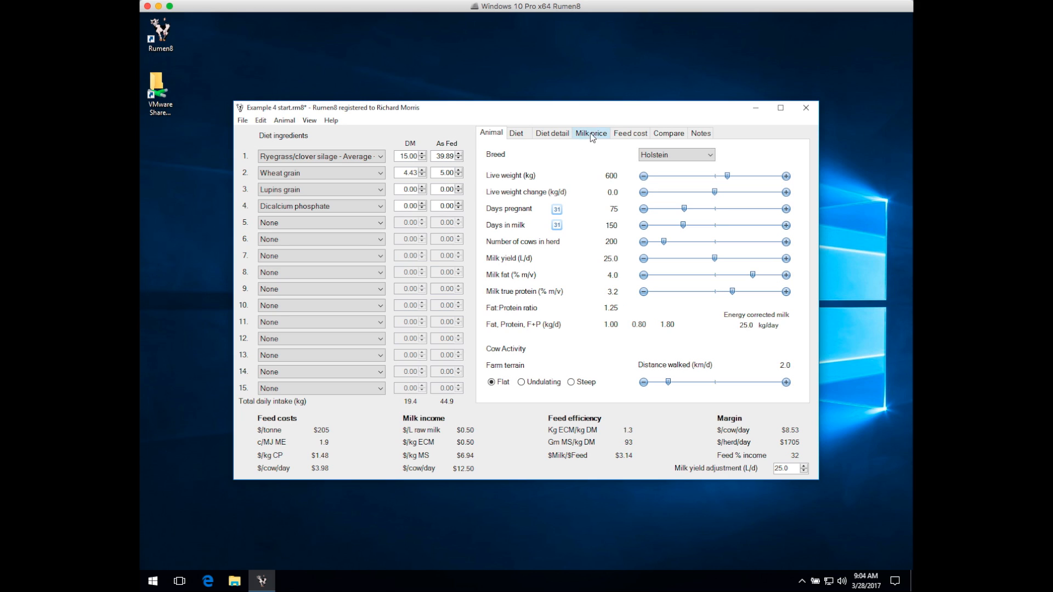
# Review the 50 cpl volume milk price, then the feed costs per tonne of each ingredient
pyautogui.click(590, 132)
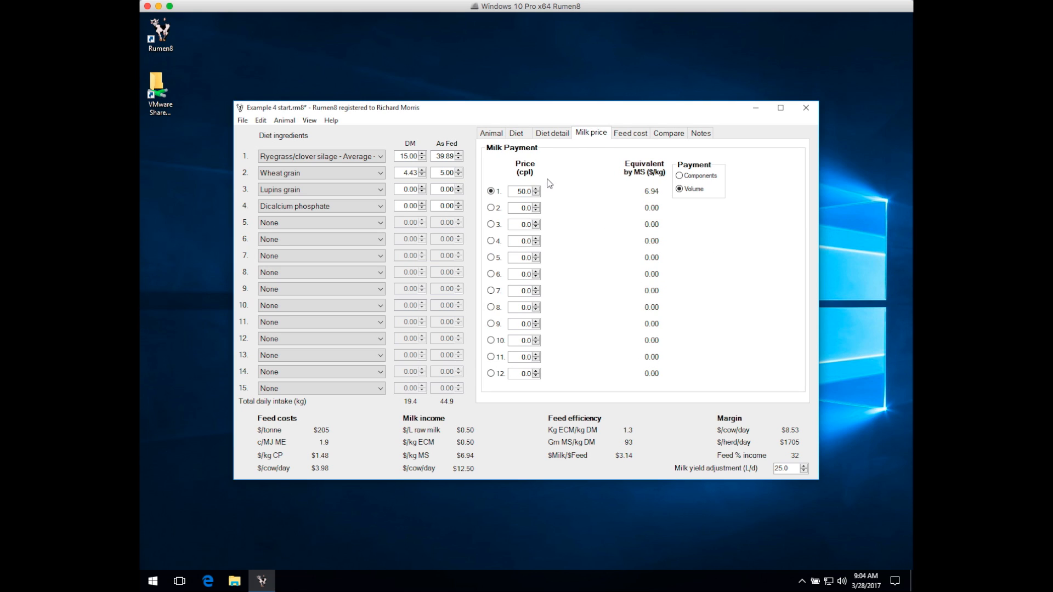
pyautogui.moveTo(548, 196)
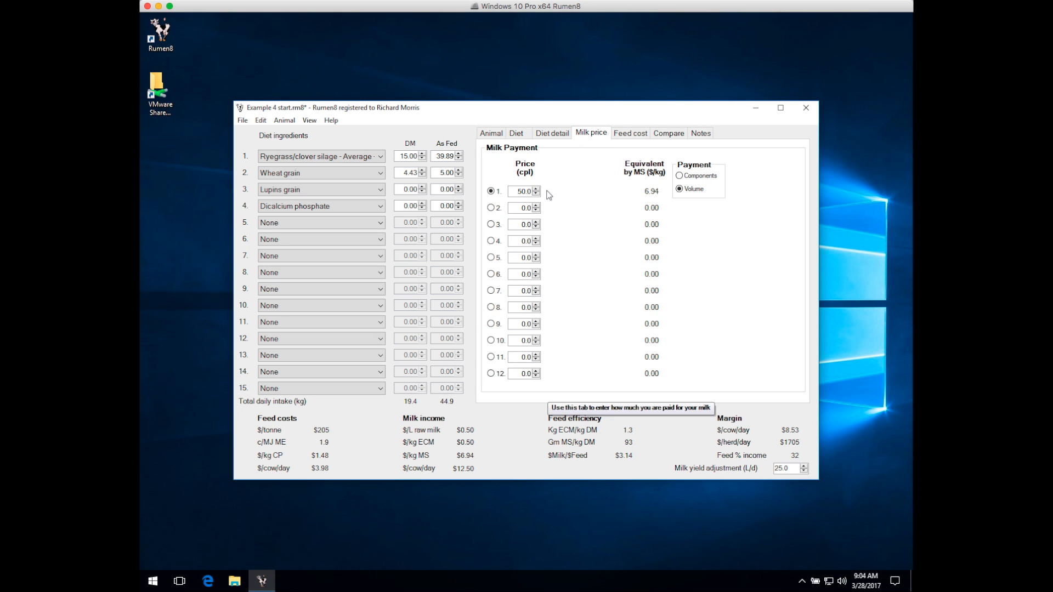
pyautogui.moveTo(602, 165)
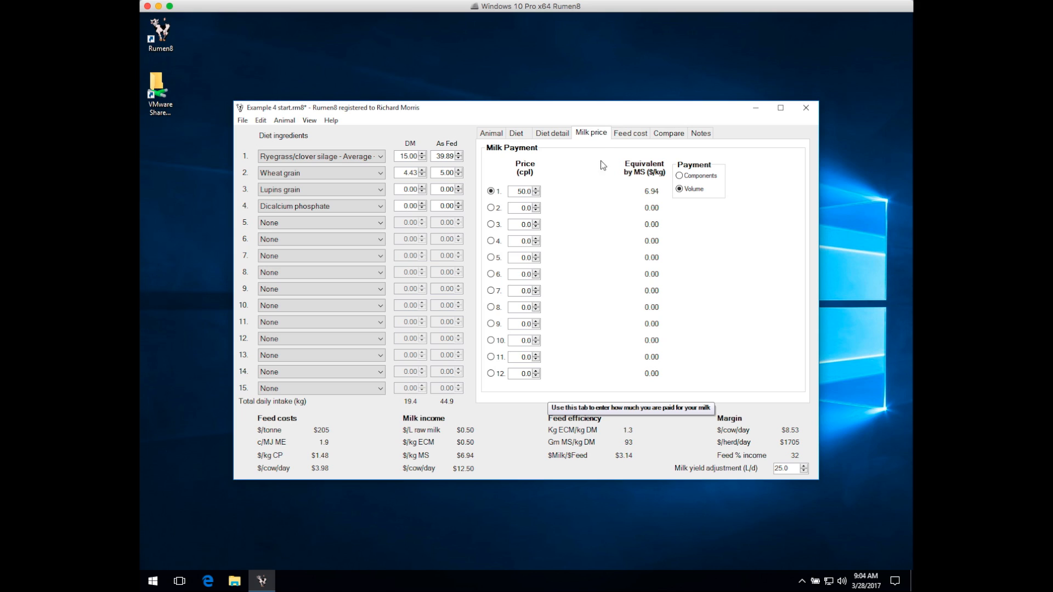
pyautogui.click(629, 133)
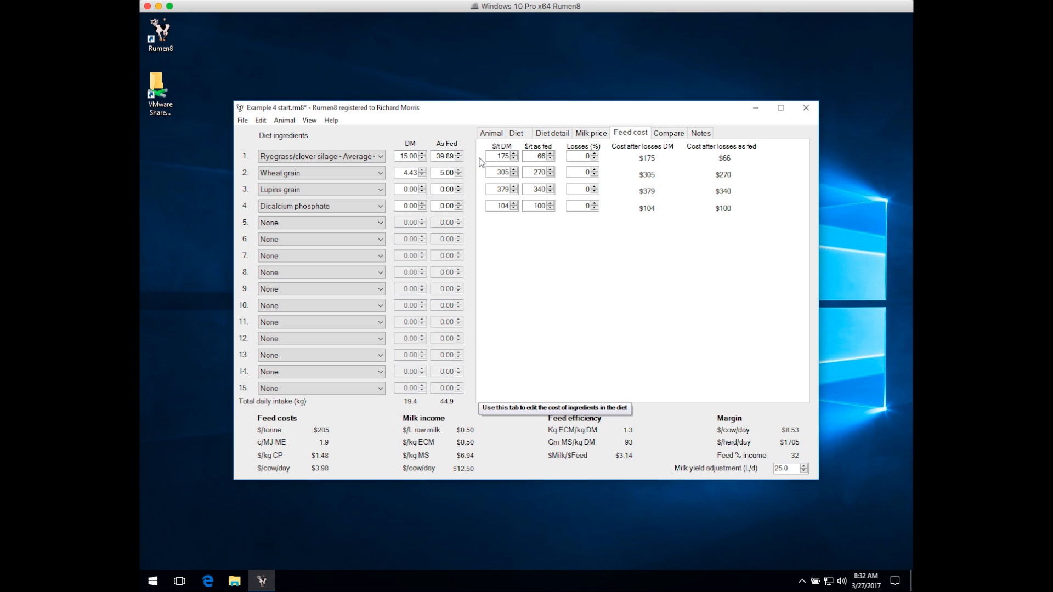
pyautogui.moveTo(565, 176)
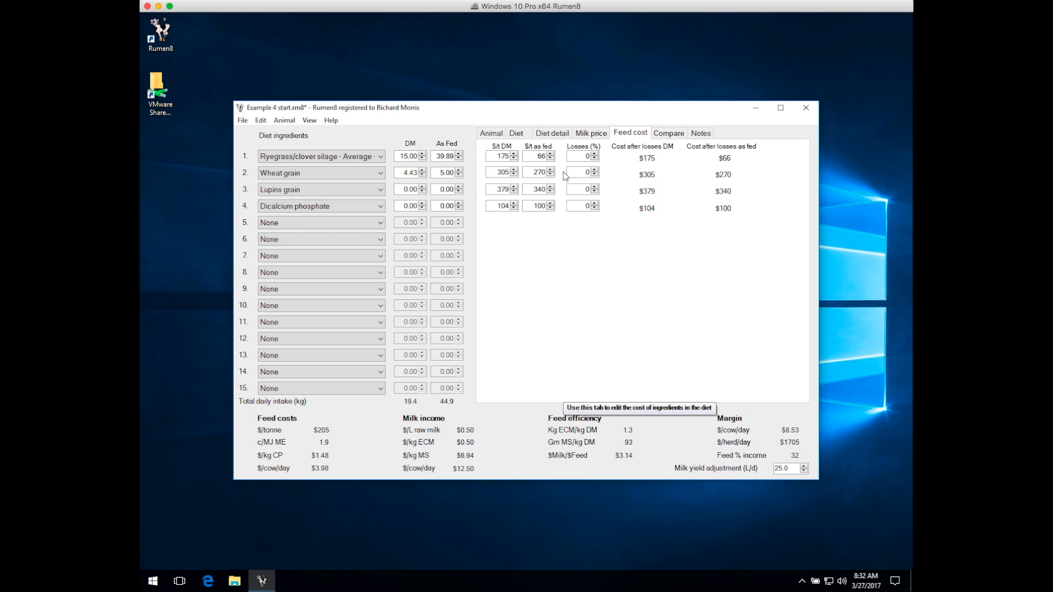
pyautogui.moveTo(564, 195)
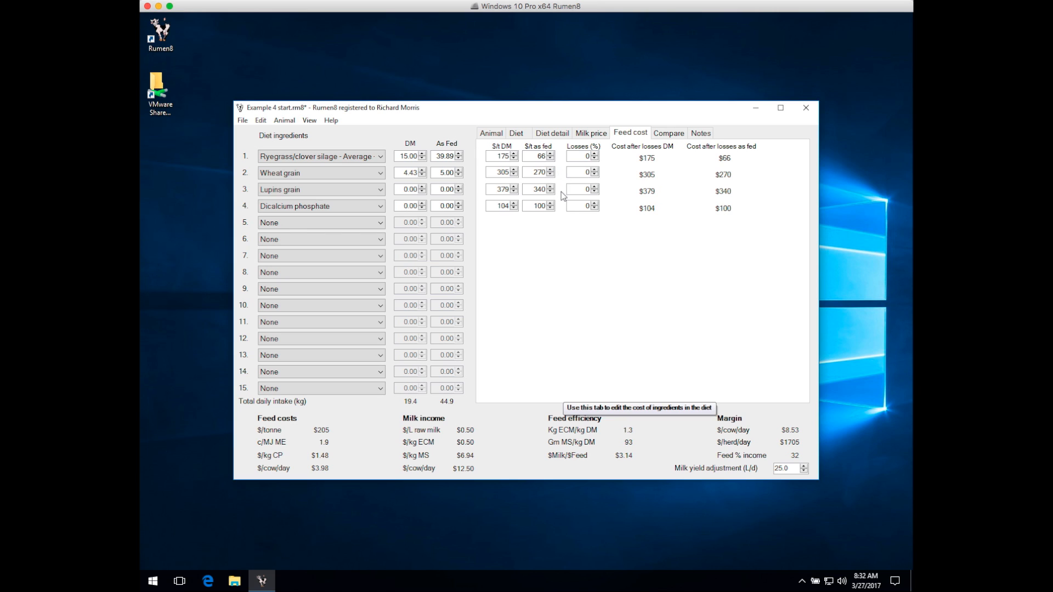
pyautogui.moveTo(563, 179)
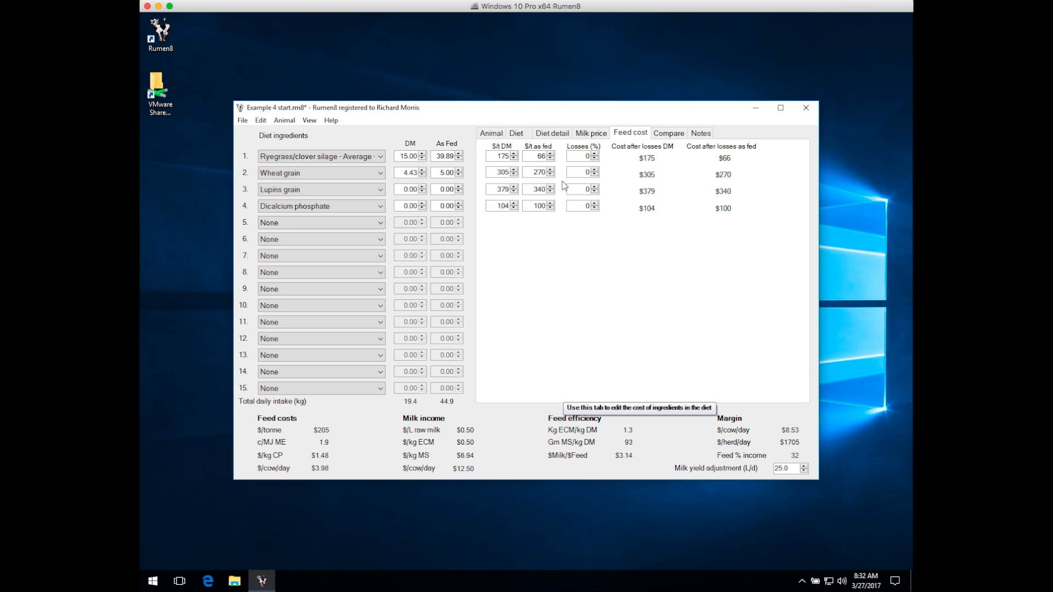
pyautogui.moveTo(615, 174)
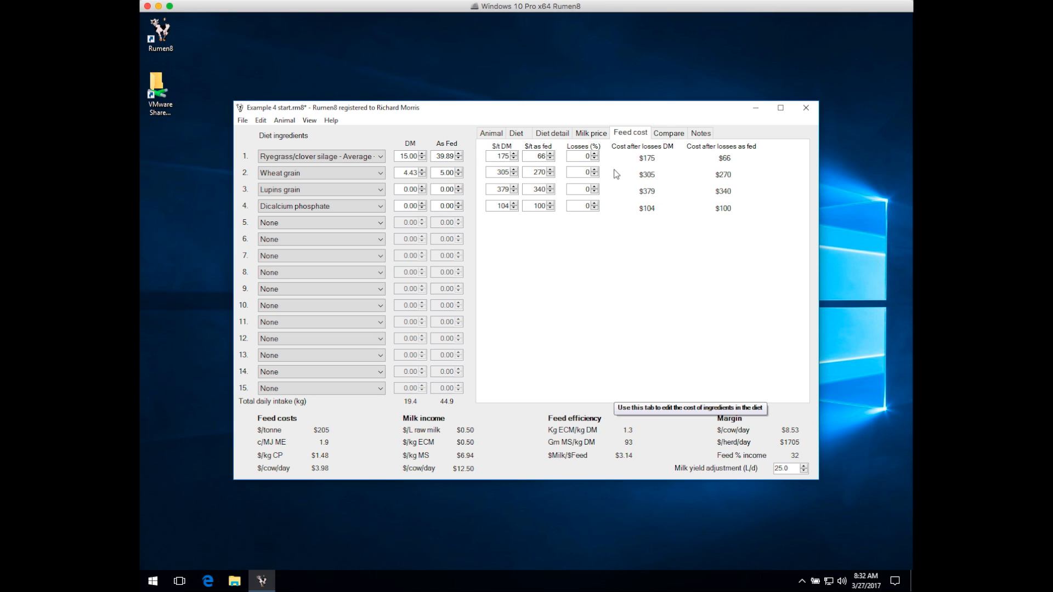
pyautogui.moveTo(617, 174)
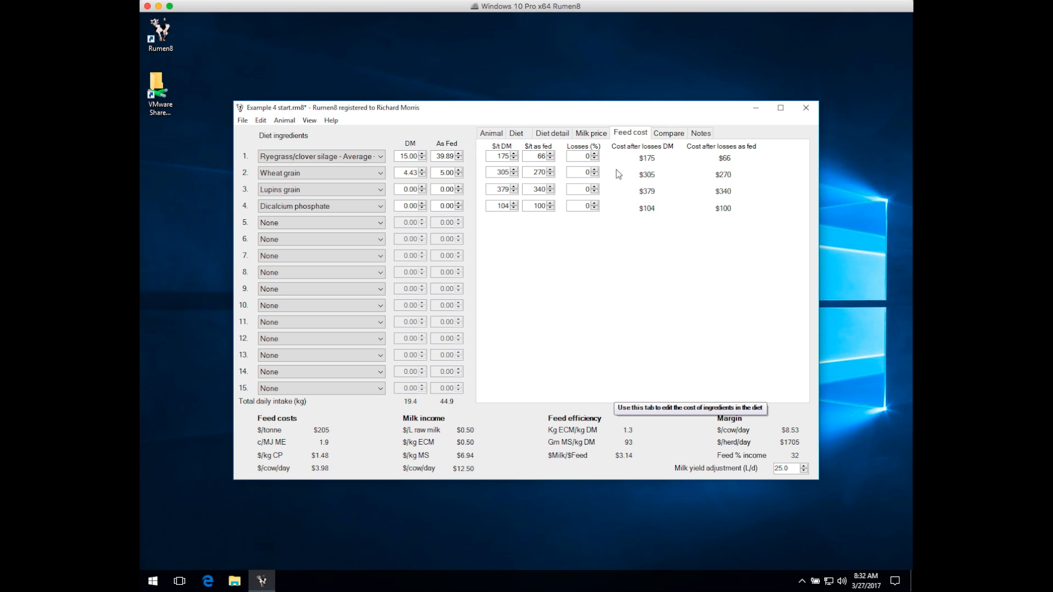
pyautogui.moveTo(614, 289)
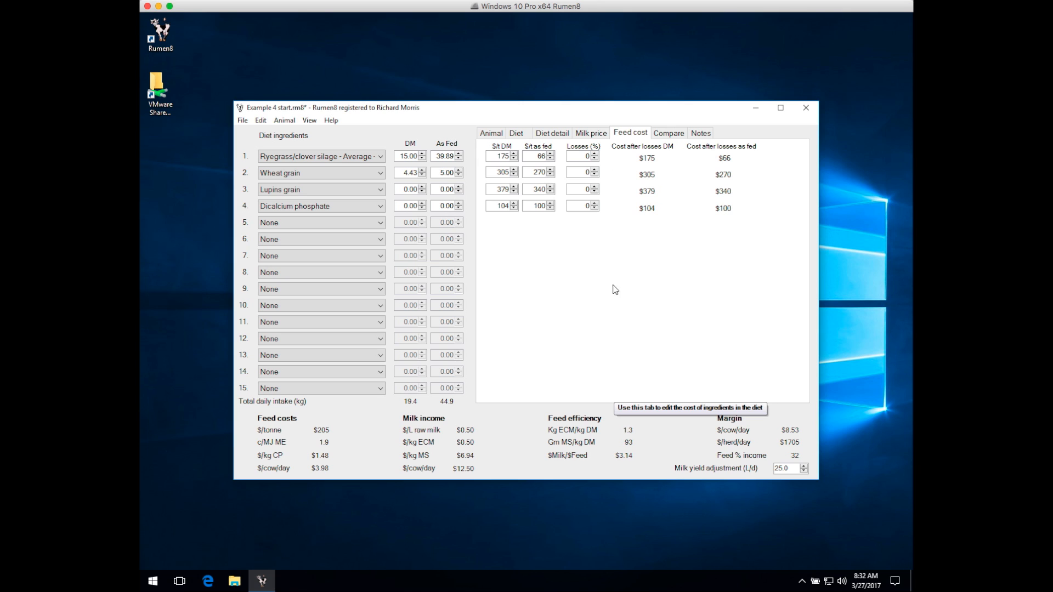
pyautogui.moveTo(523, 449)
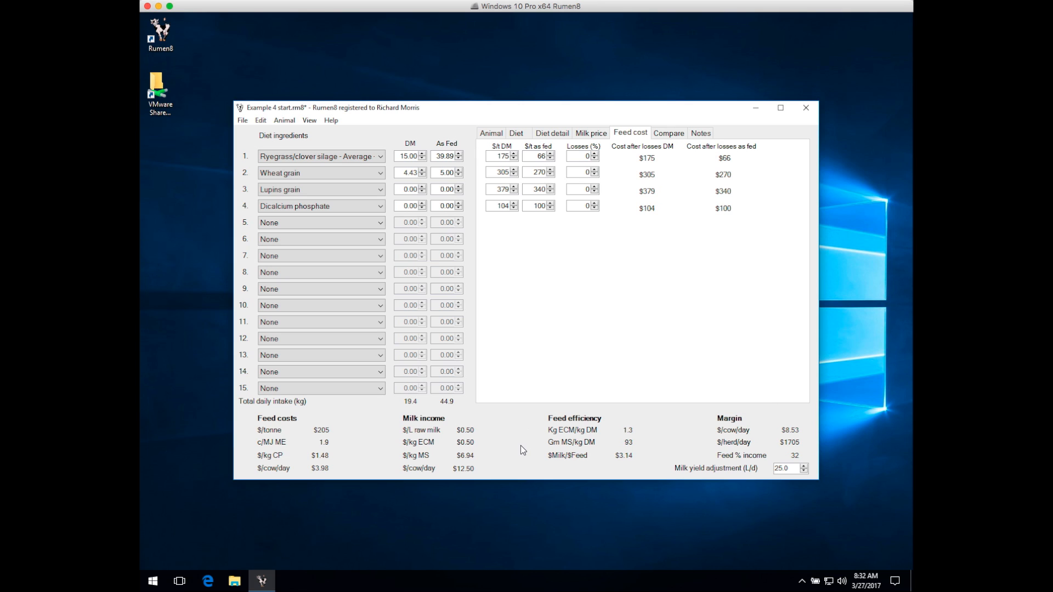
pyautogui.moveTo(337, 470)
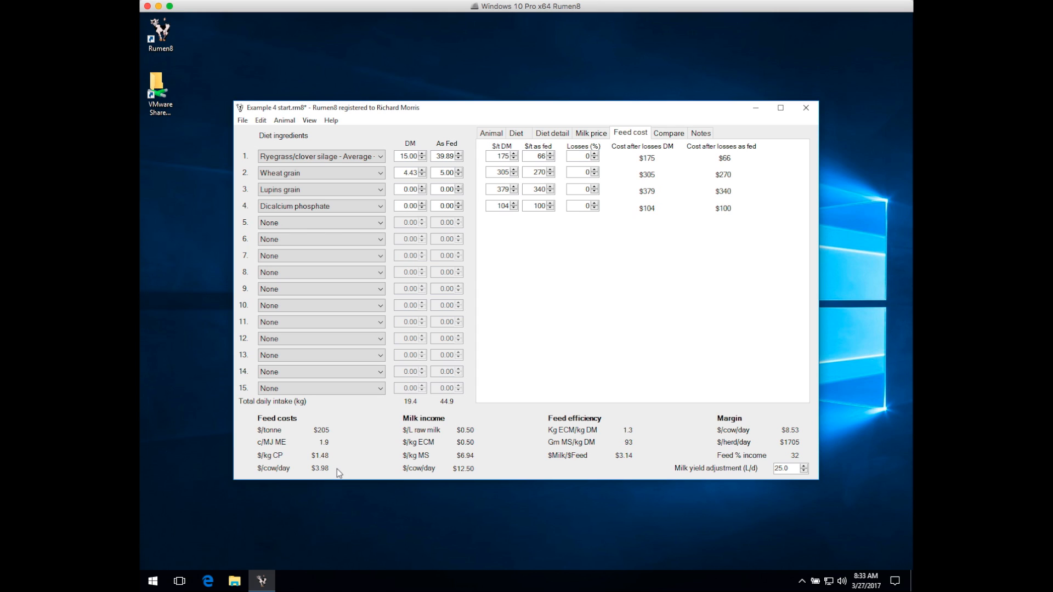
pyautogui.moveTo(330, 476)
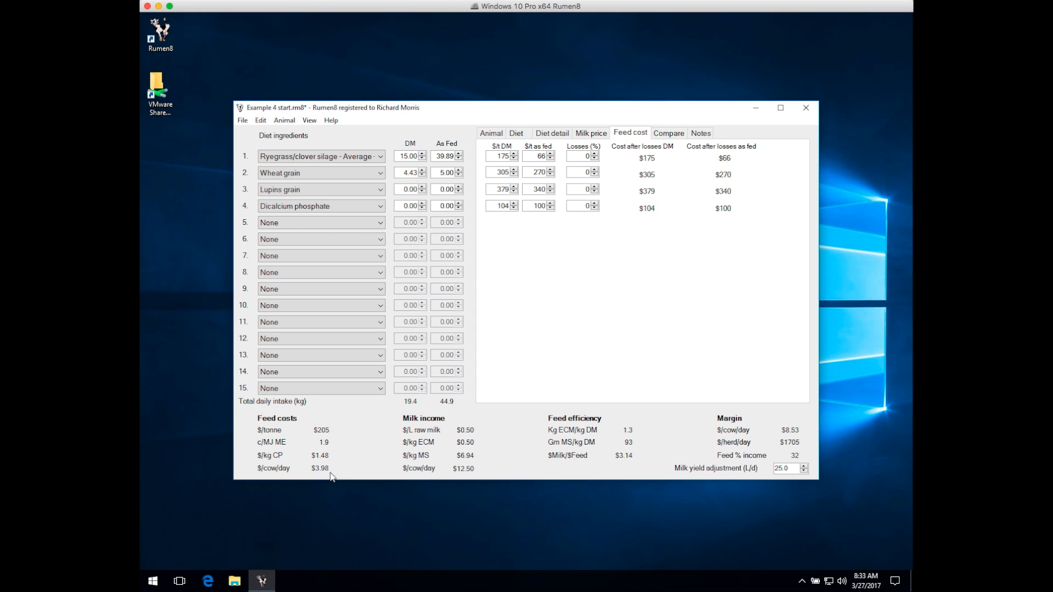
pyautogui.moveTo(368, 466)
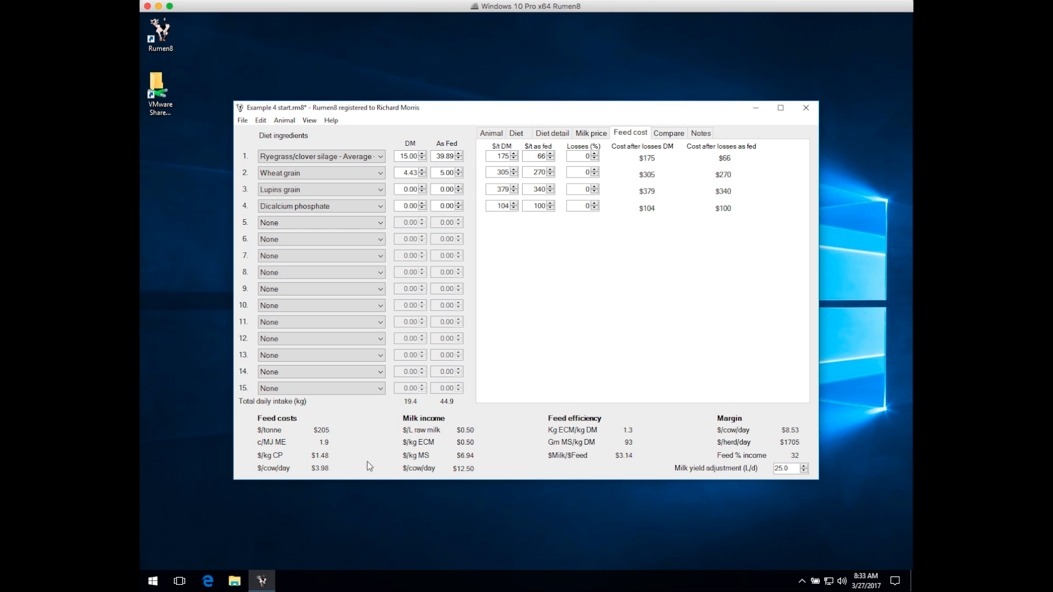
pyautogui.moveTo(479, 471)
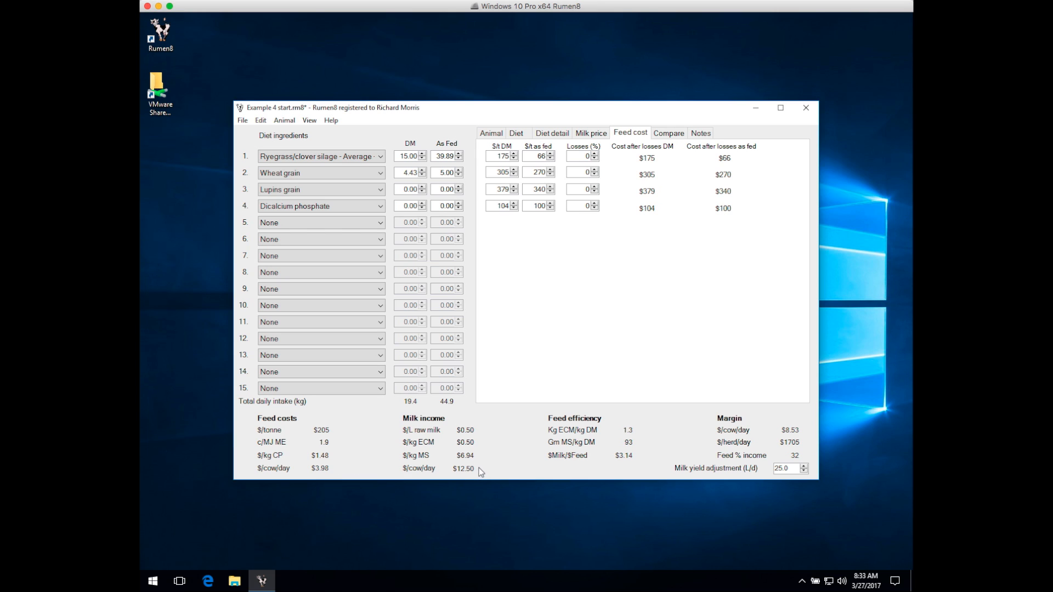
pyautogui.moveTo(795, 426)
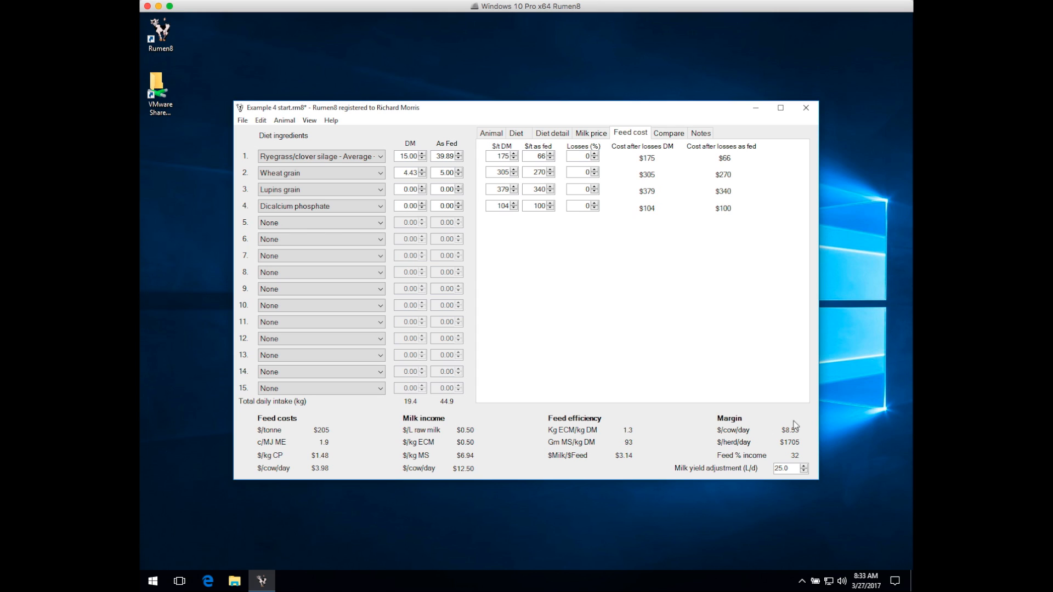
pyautogui.moveTo(806, 435)
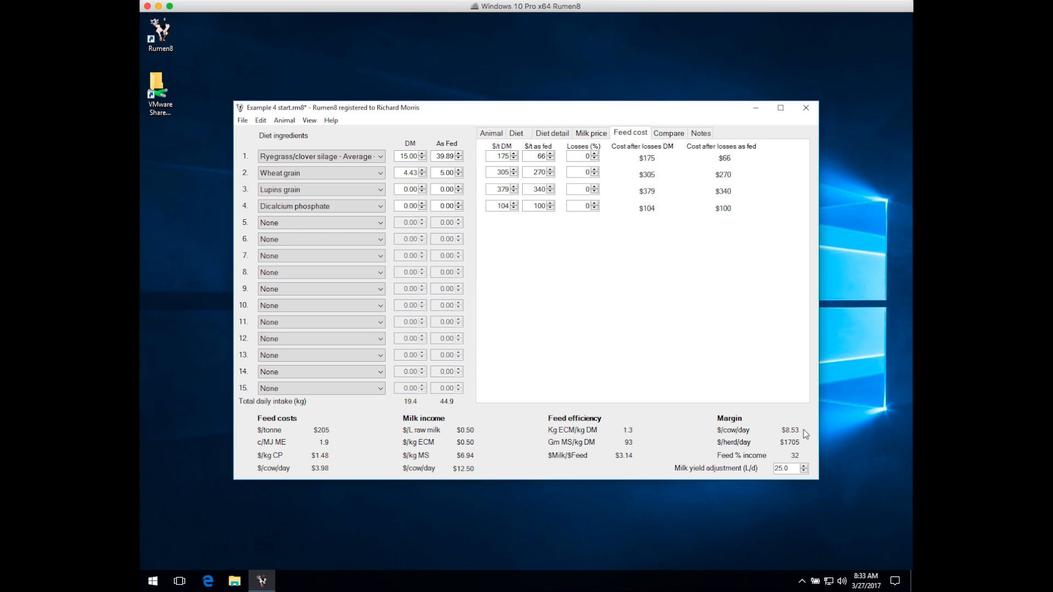
pyautogui.moveTo(808, 448)
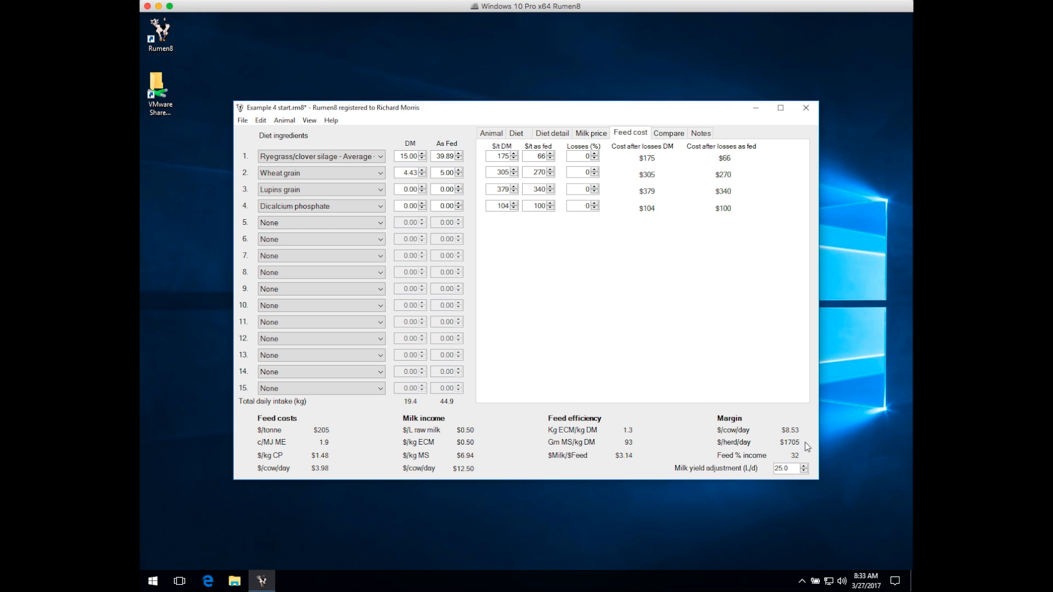
pyautogui.moveTo(469, 259)
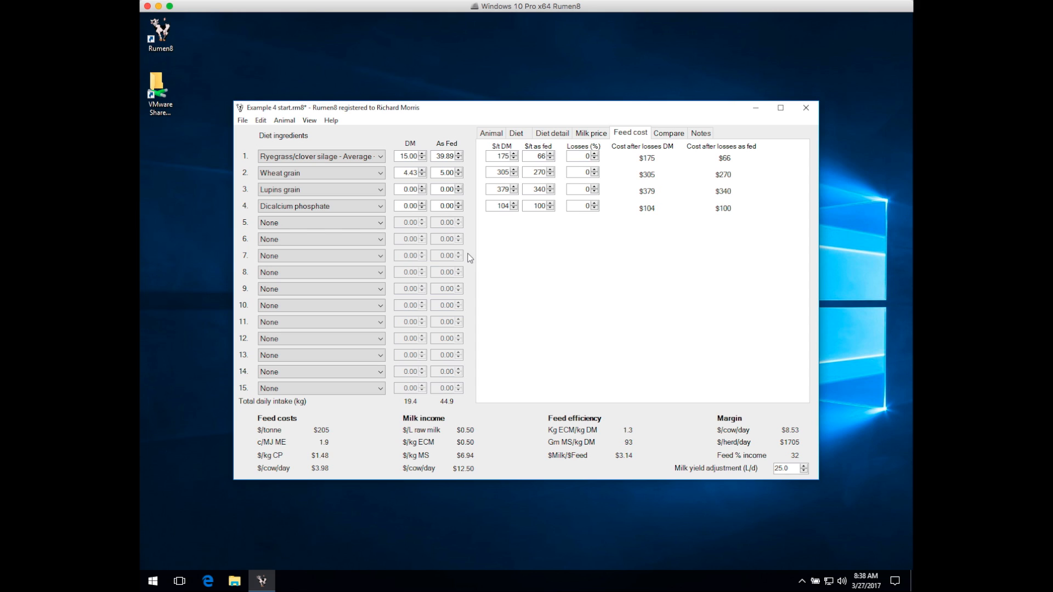
# View the Diet bars for dry matter intake, energy, protein and mineral requirements
pyautogui.click(515, 133)
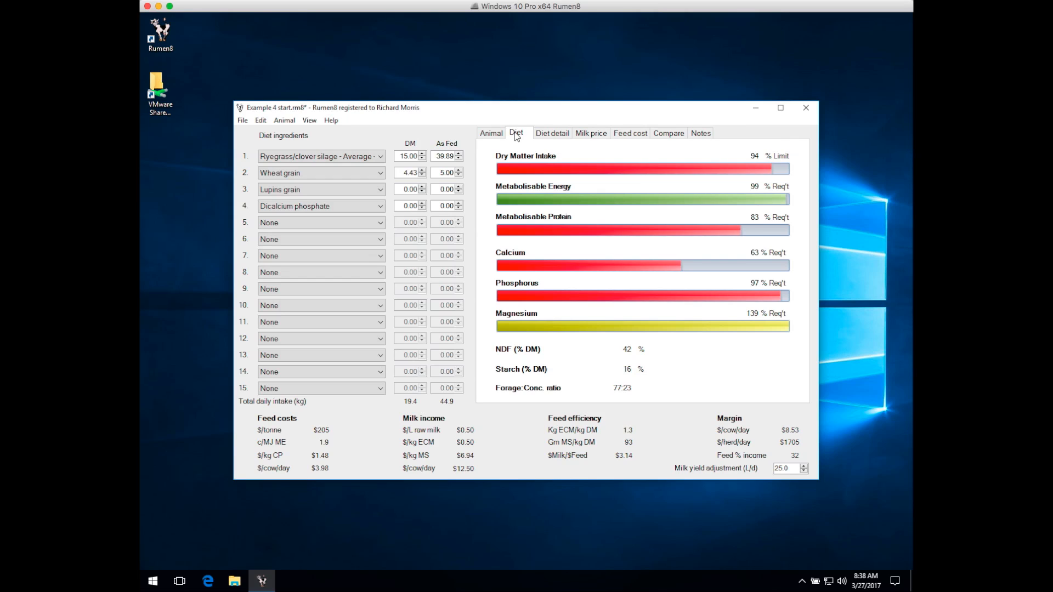
pyautogui.moveTo(515, 140)
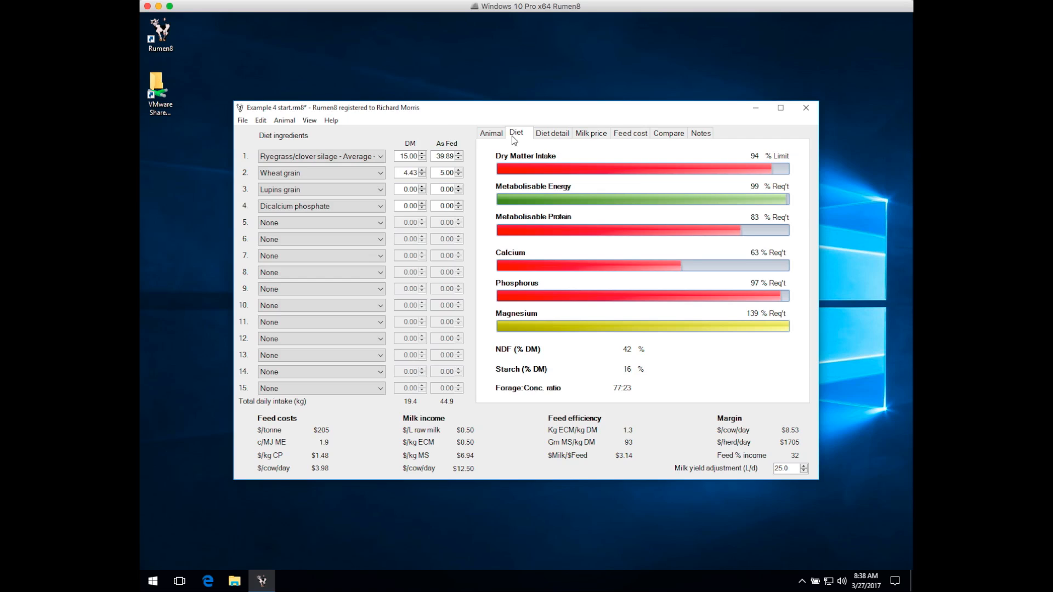
pyautogui.moveTo(767, 151)
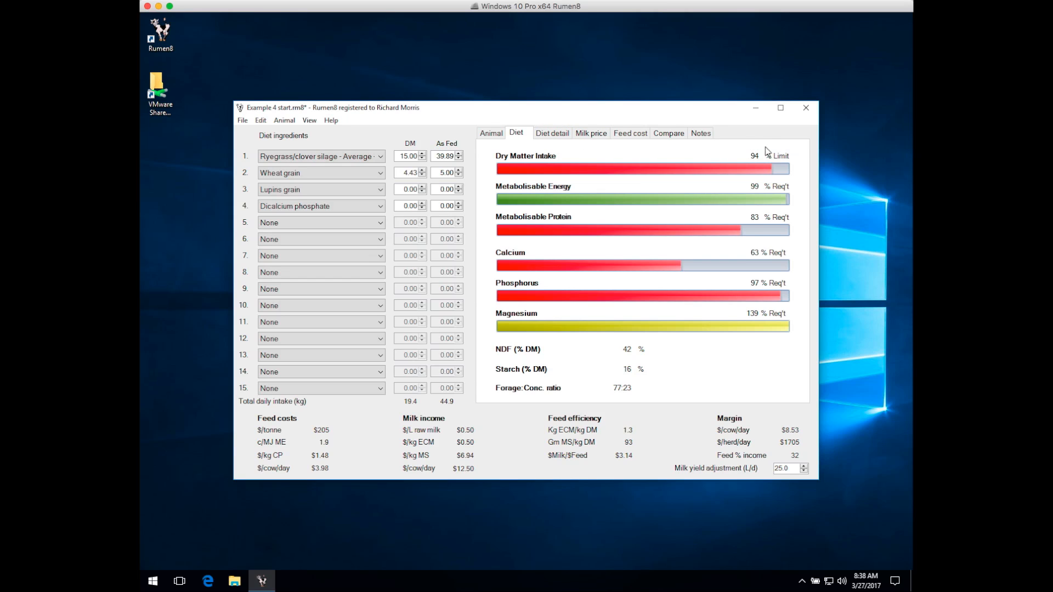
pyautogui.moveTo(516, 133)
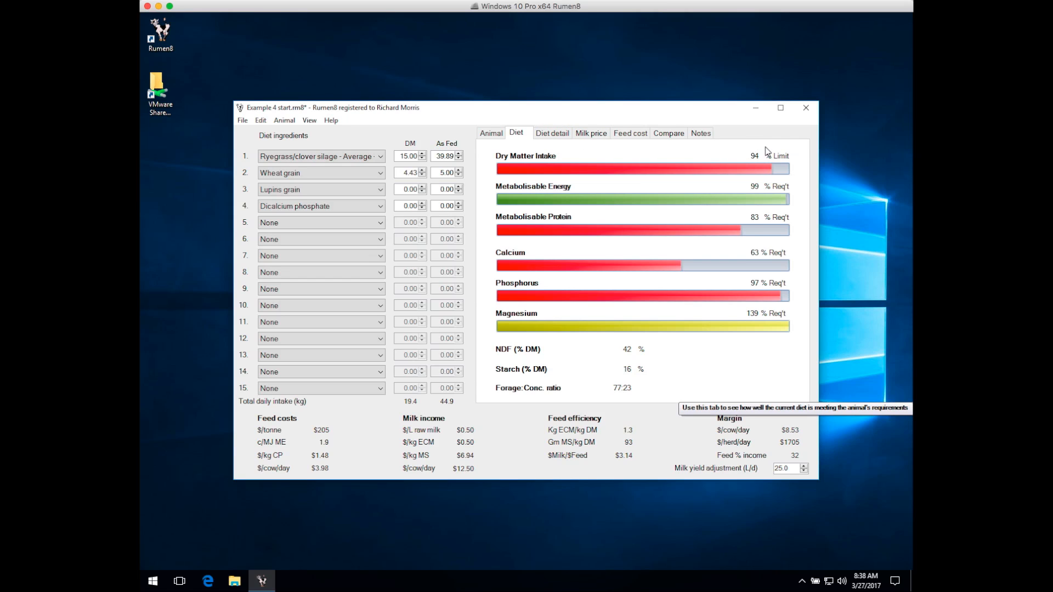
pyautogui.moveTo(800, 169)
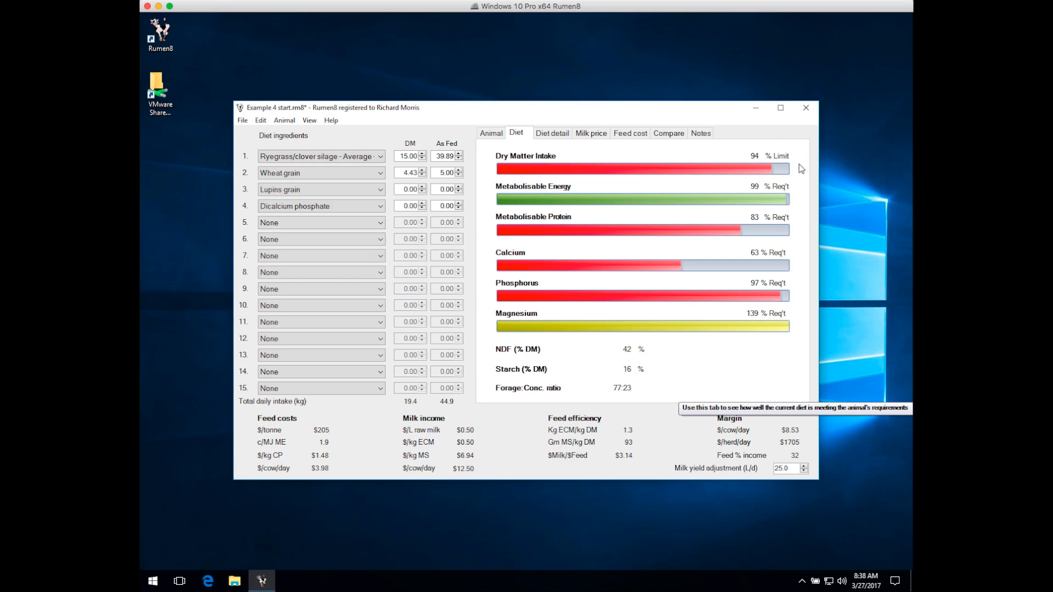
pyautogui.moveTo(805, 200)
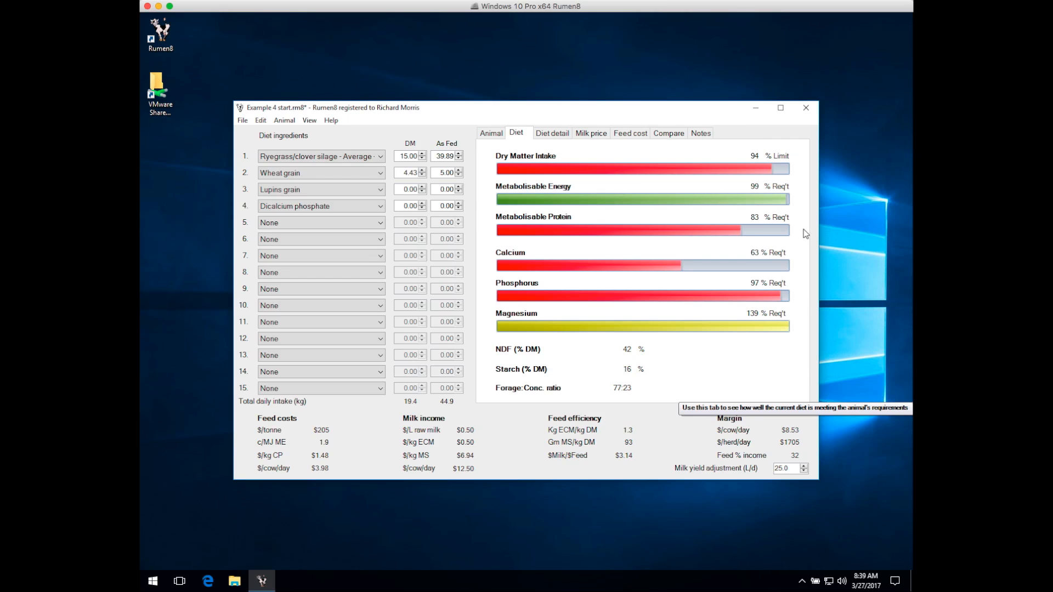
pyautogui.moveTo(804, 269)
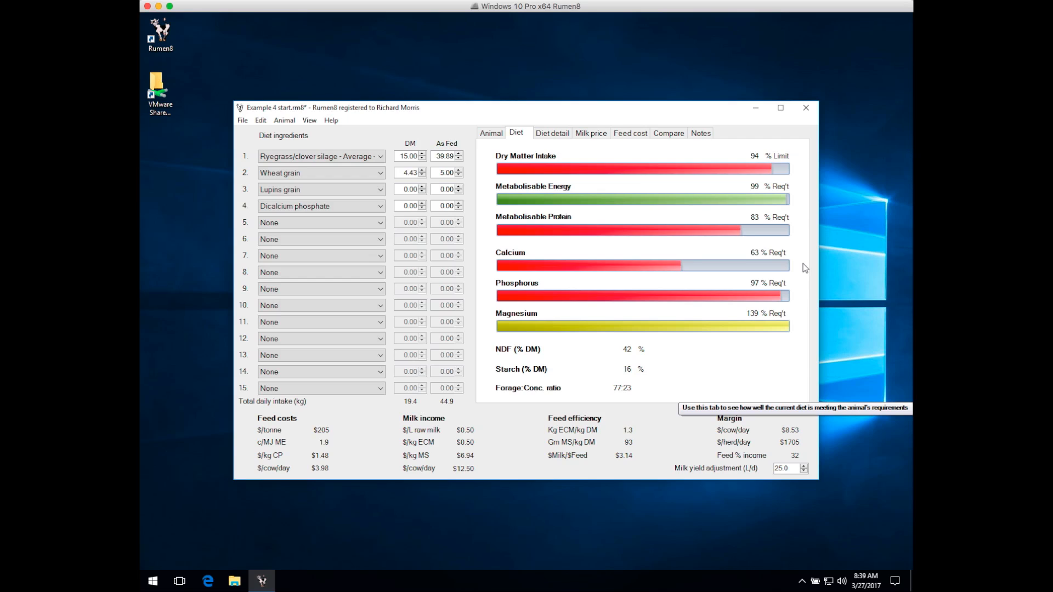
pyautogui.moveTo(804, 299)
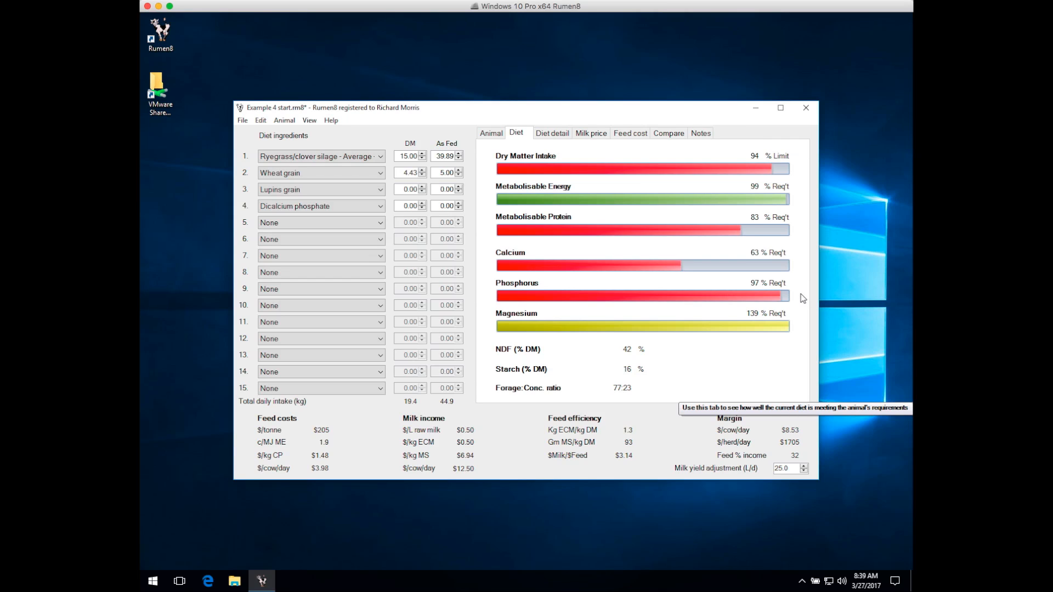
pyautogui.moveTo(803, 321)
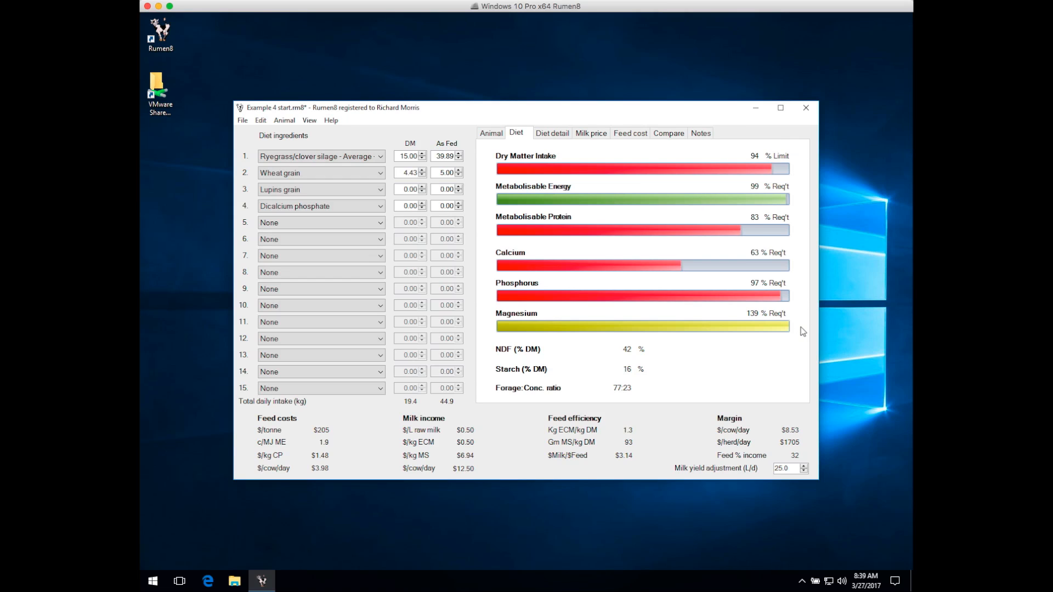
pyautogui.moveTo(668, 362)
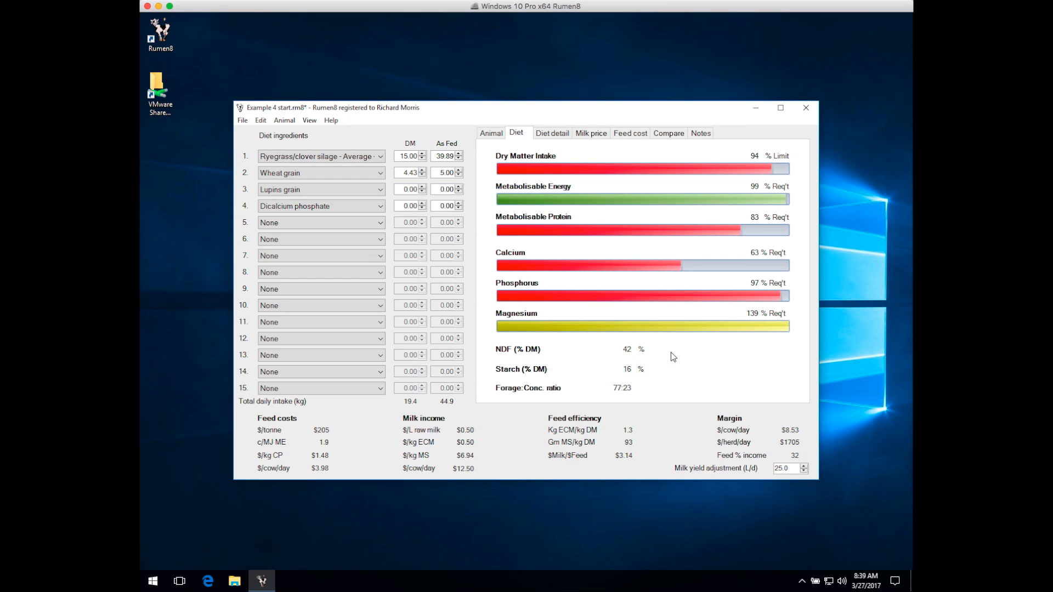
pyautogui.moveTo(671, 370)
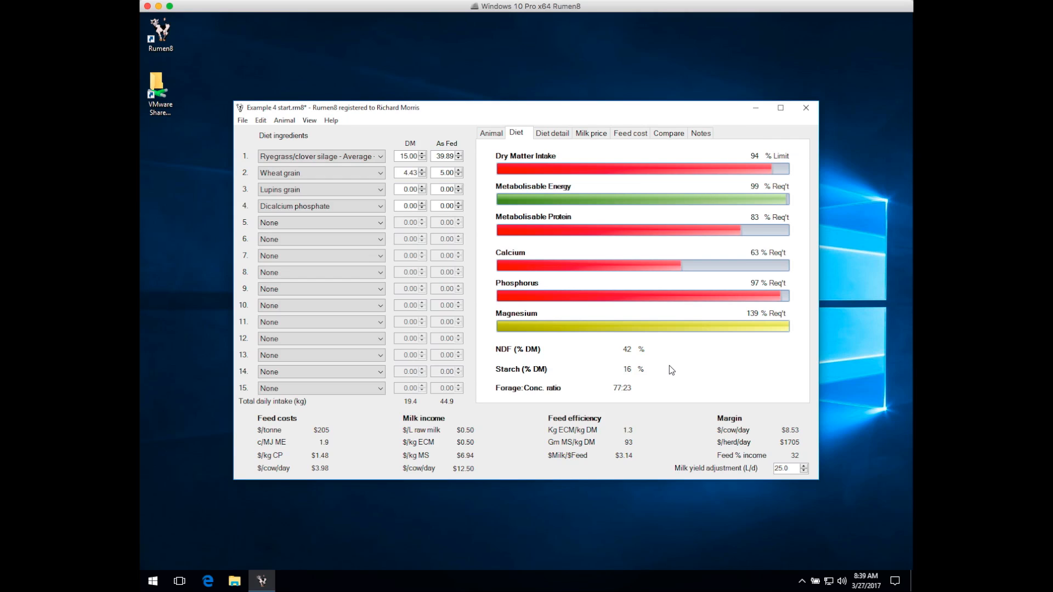
pyautogui.moveTo(471, 242)
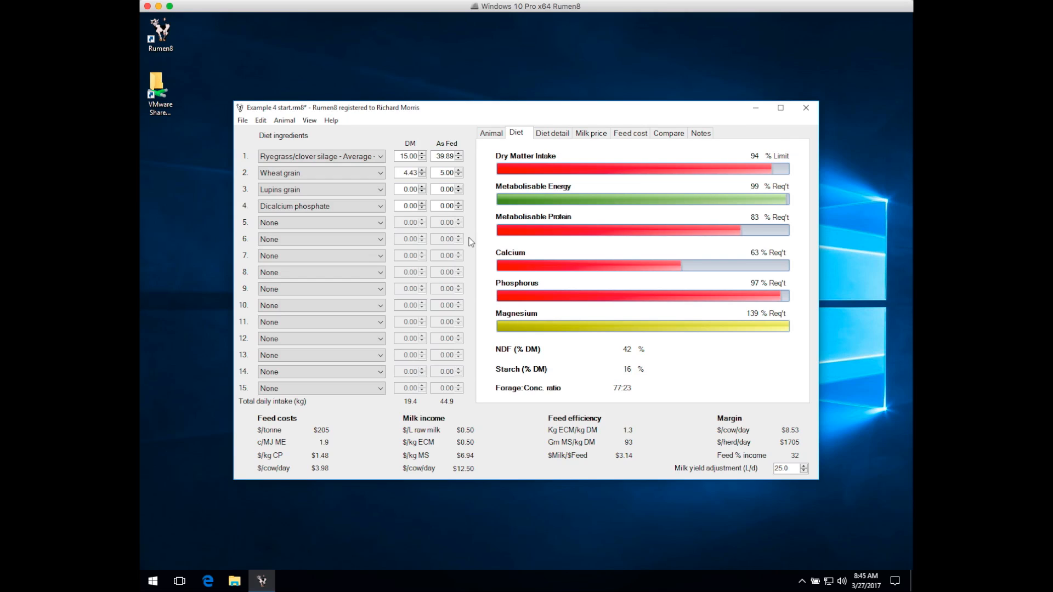
pyautogui.moveTo(551, 133)
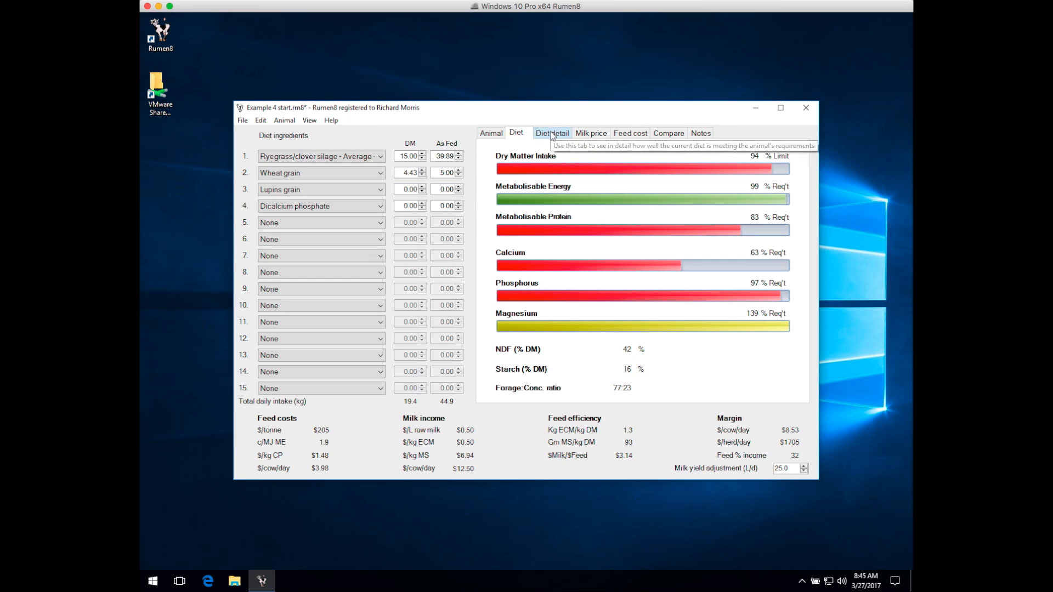
# Review the detailed nutrient balances, then show the empty three-diet comparison
pyautogui.click(552, 133)
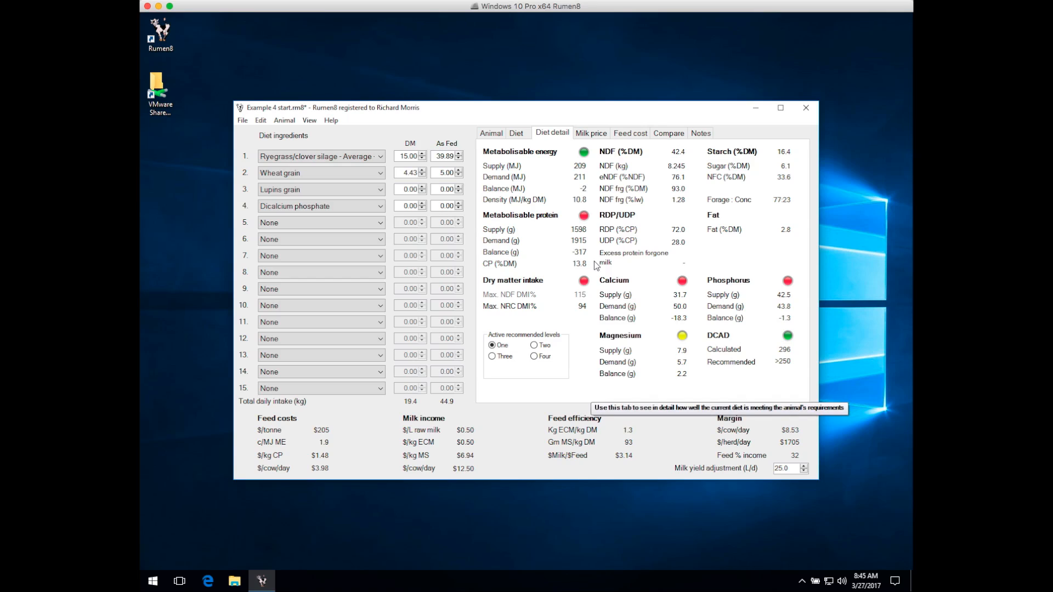
pyautogui.moveTo(593, 259)
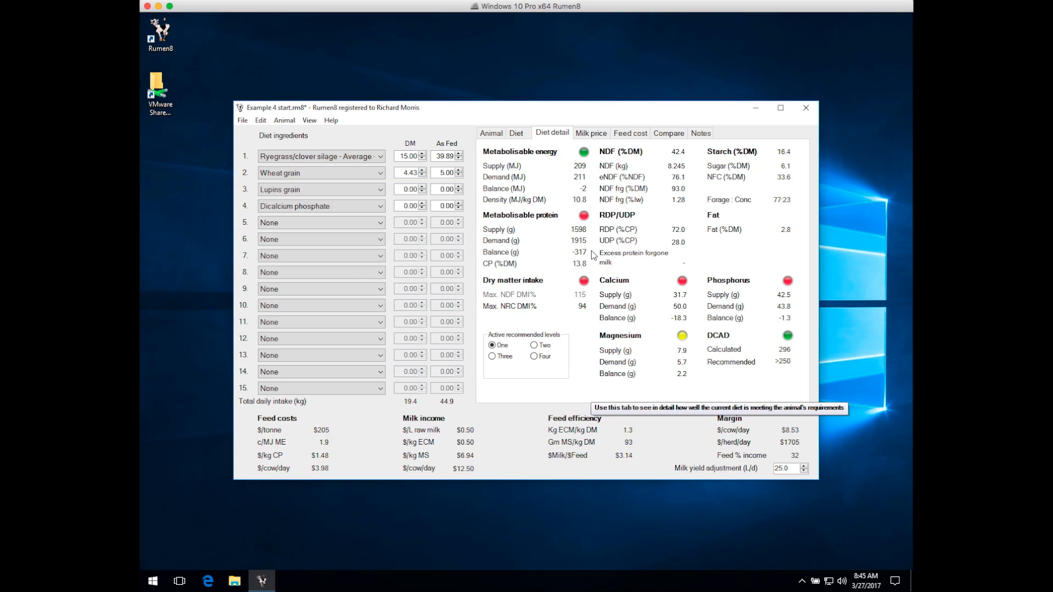
pyautogui.moveTo(572, 260)
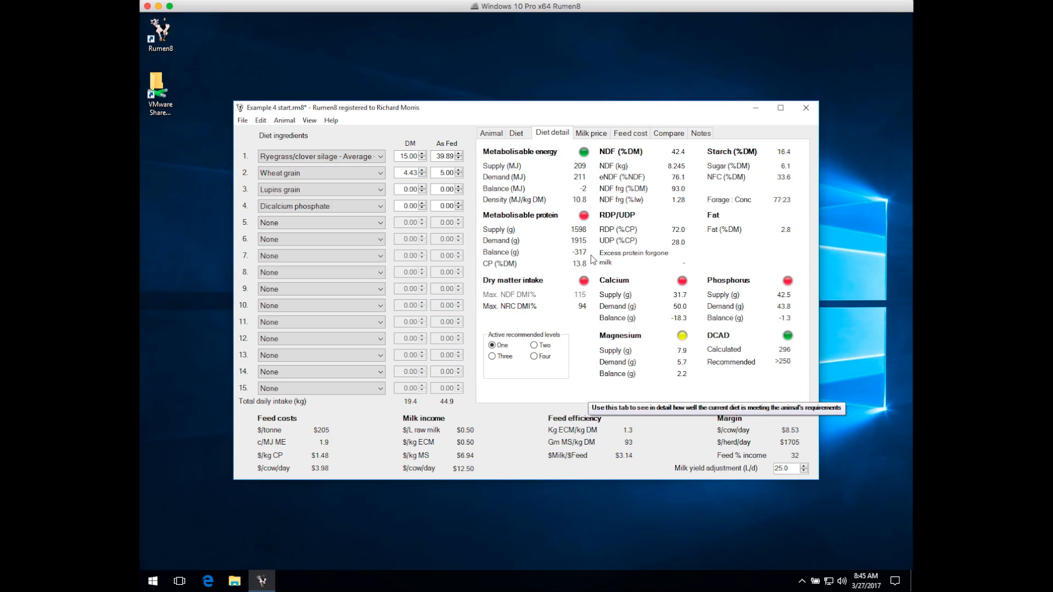
pyautogui.moveTo(594, 276)
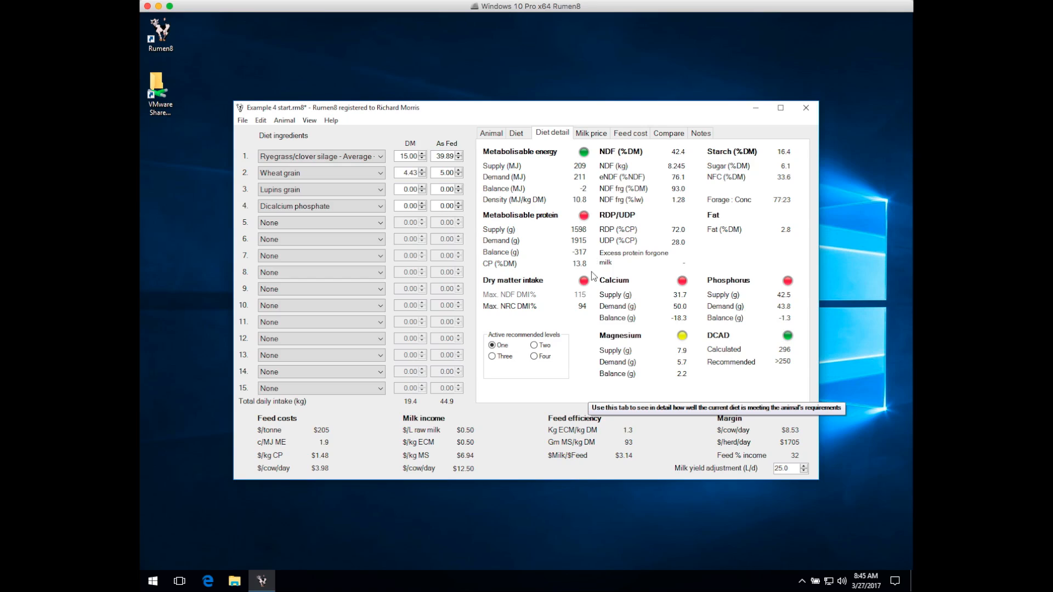
pyautogui.moveTo(610, 327)
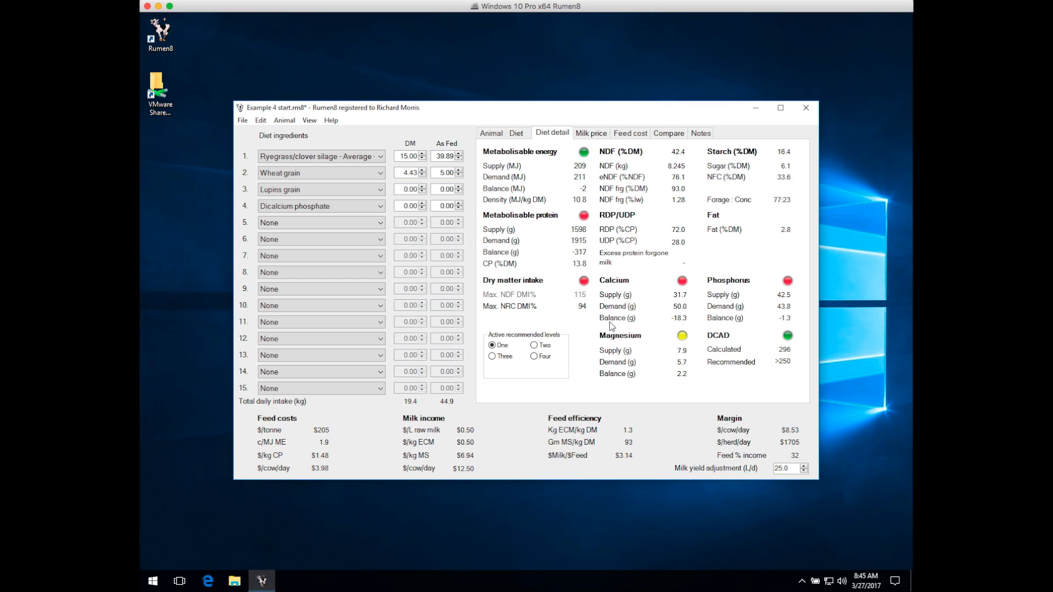
pyautogui.moveTo(679, 314)
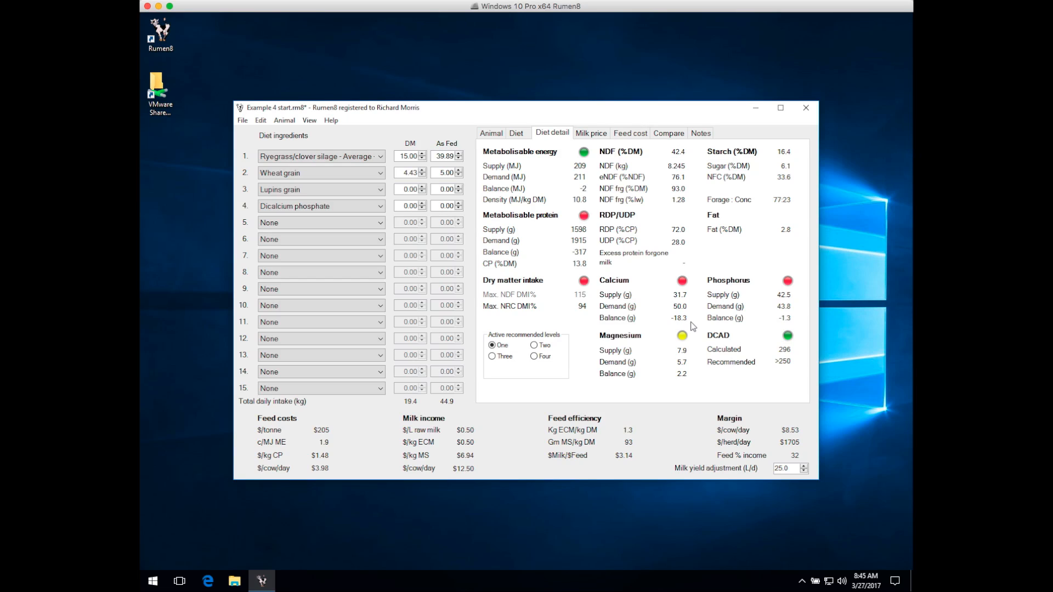
pyautogui.moveTo(551, 133)
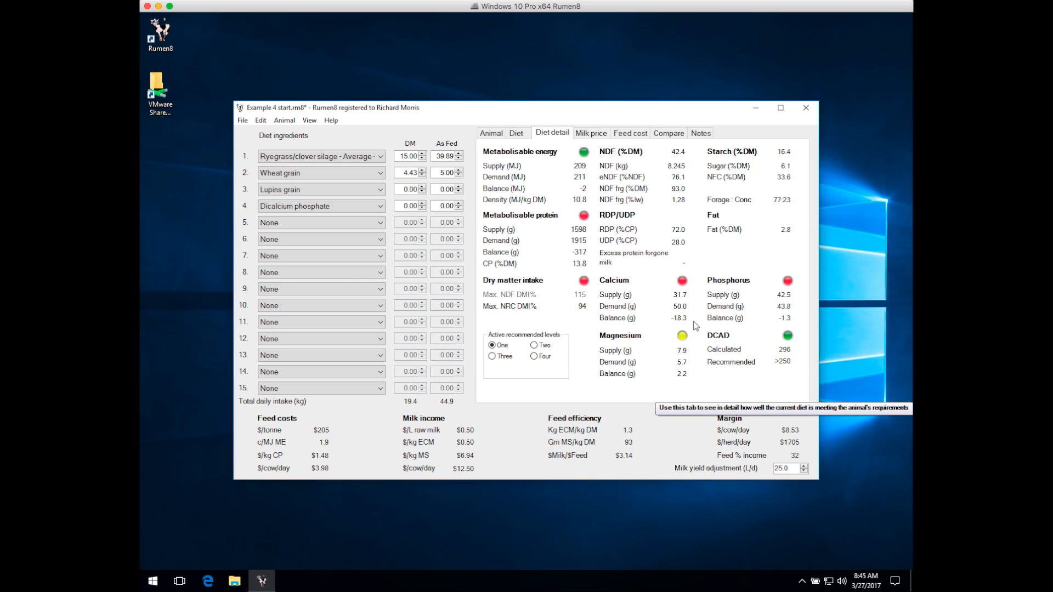
pyautogui.moveTo(696, 287)
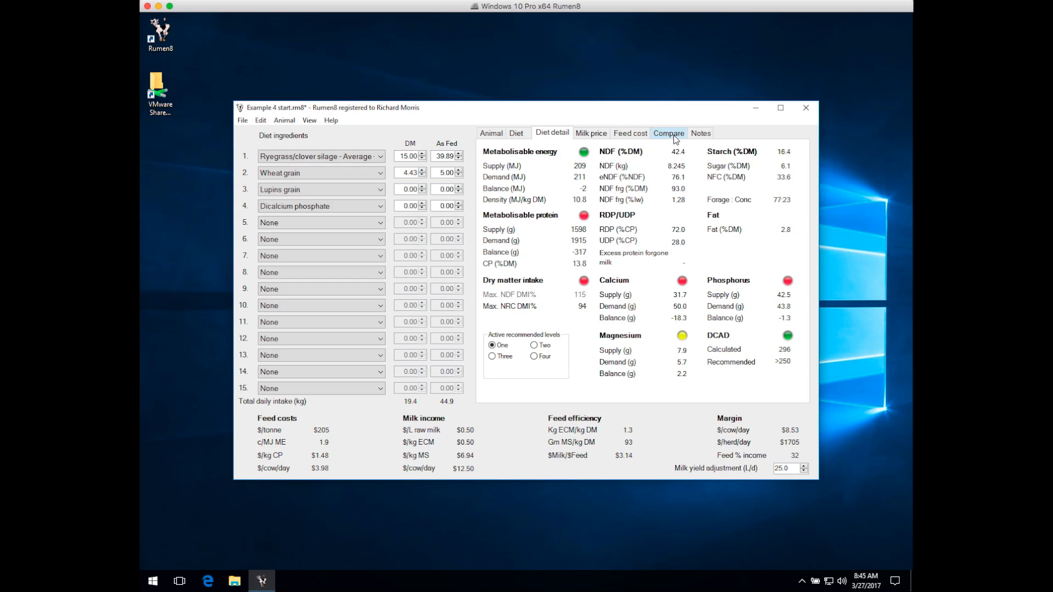
pyautogui.click(668, 133)
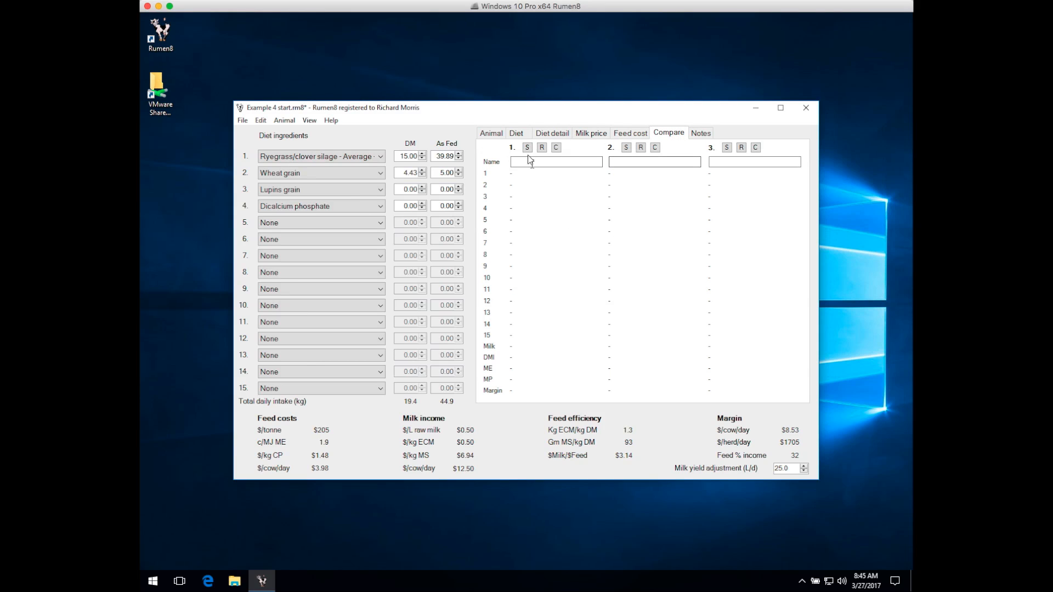
# Store the current silage and wheat grain diet in comparison slot 1
pyautogui.click(527, 147)
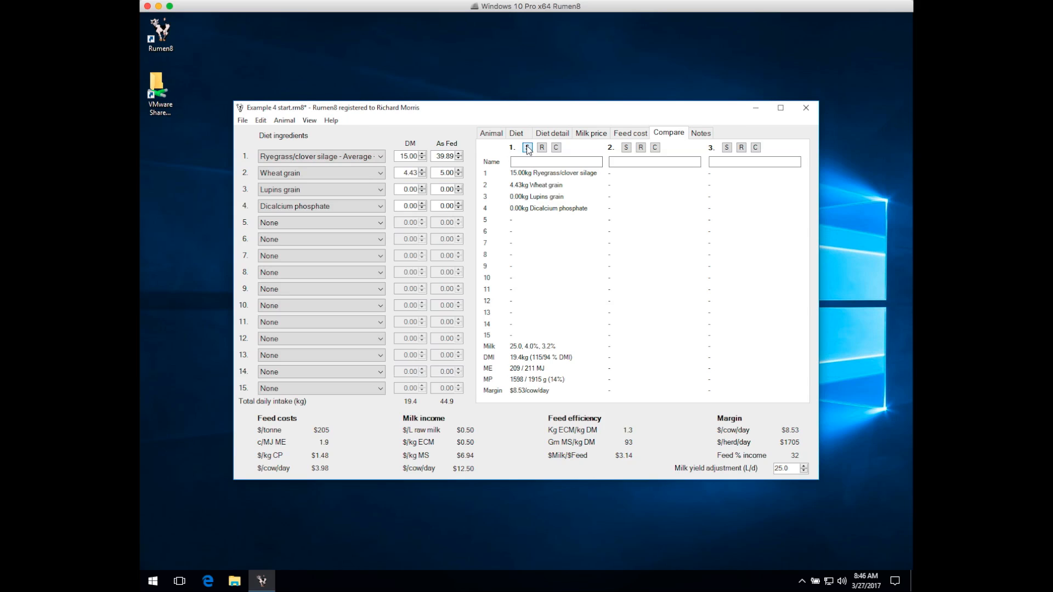
pyautogui.click(526, 147)
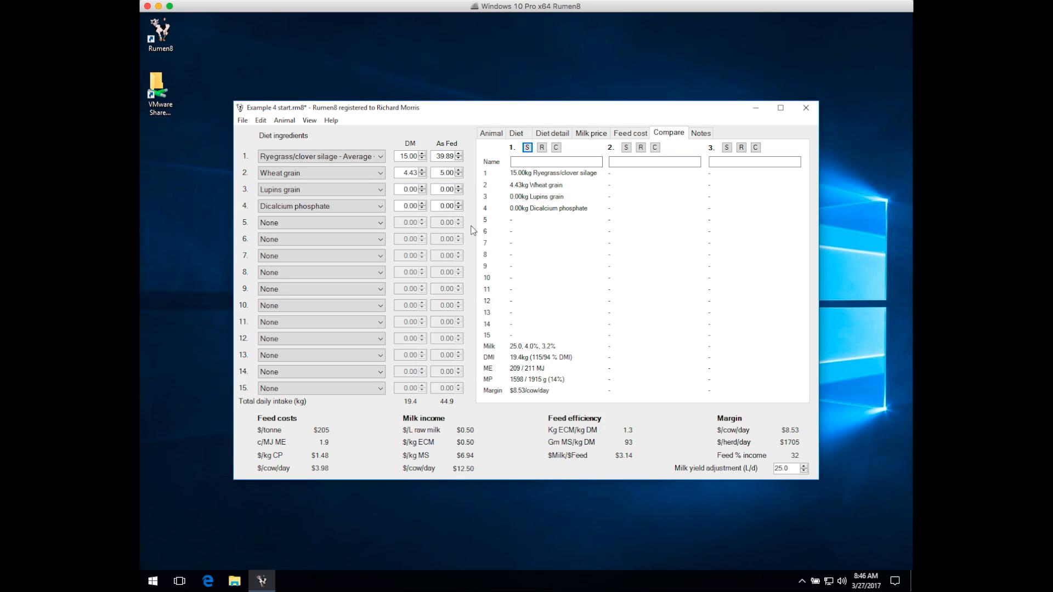
pyautogui.moveTo(472, 240)
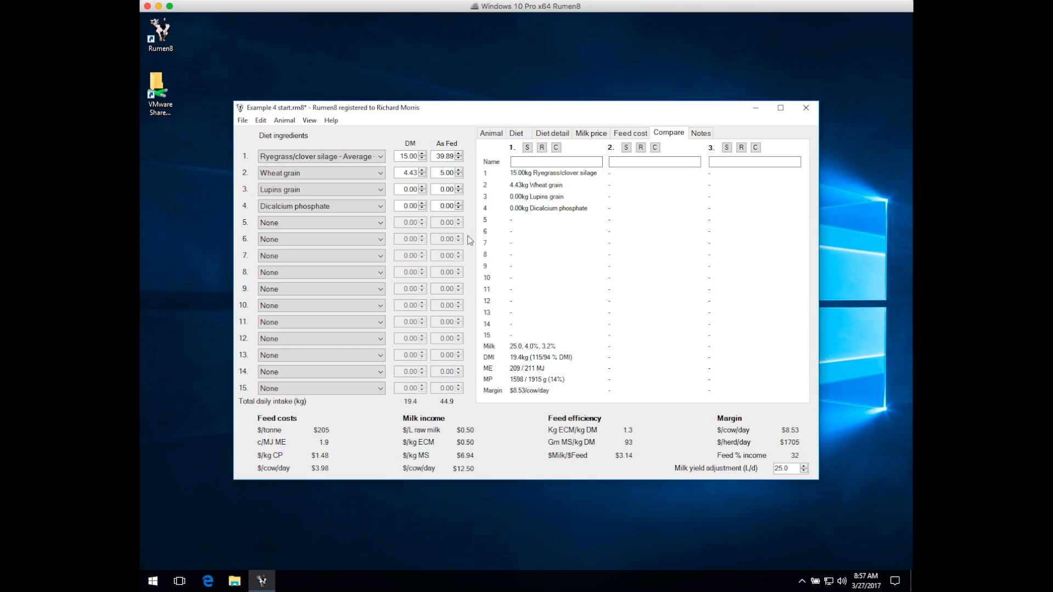
pyautogui.moveTo(508, 119)
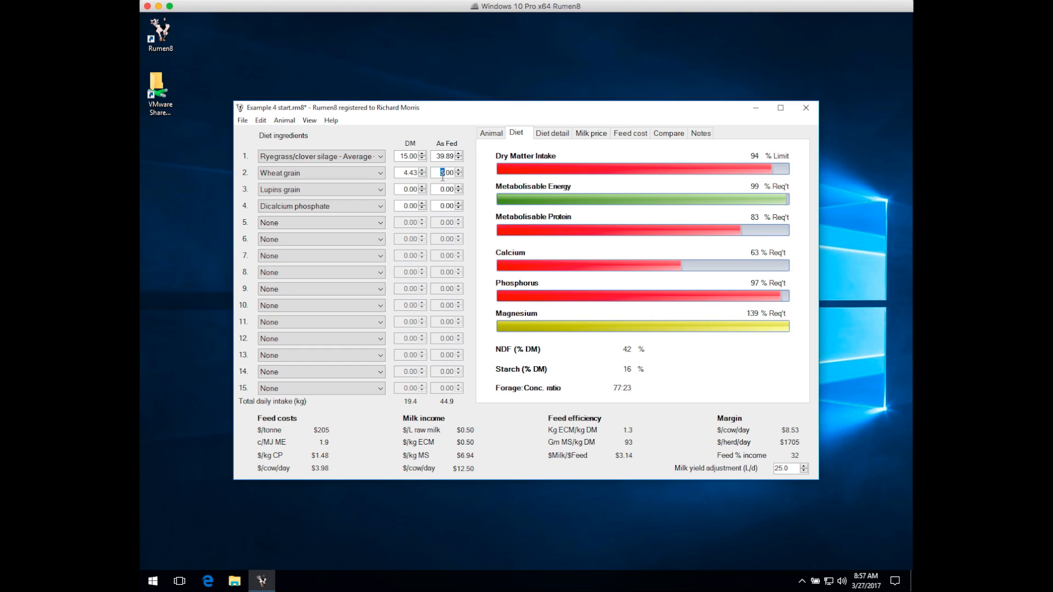
# Swap the wheat grain for 5.00 kg as-fed lupins grain
pyautogui.write('3.00')
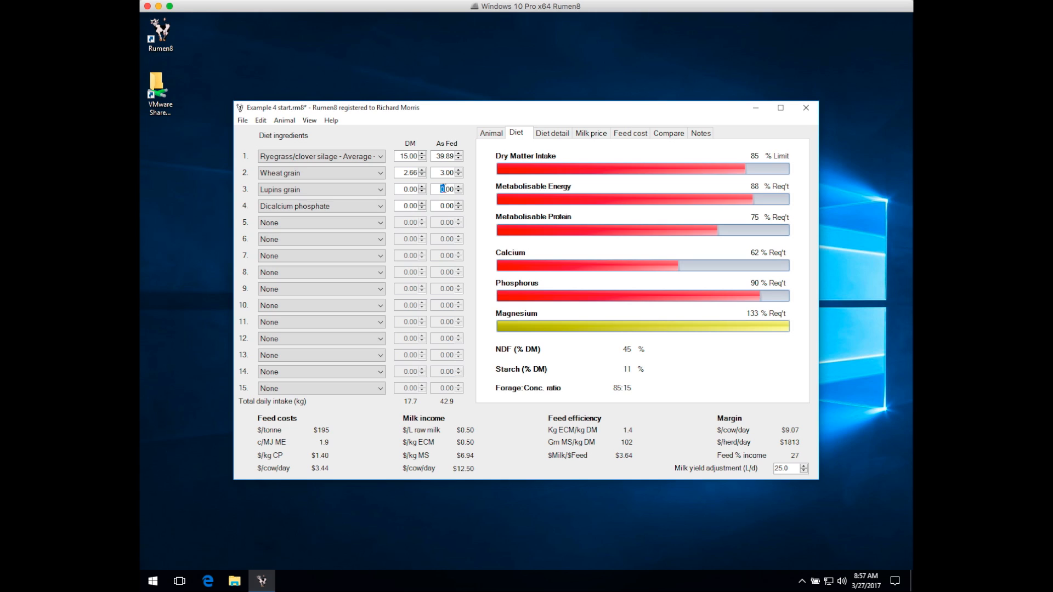
pyautogui.write('2.00')
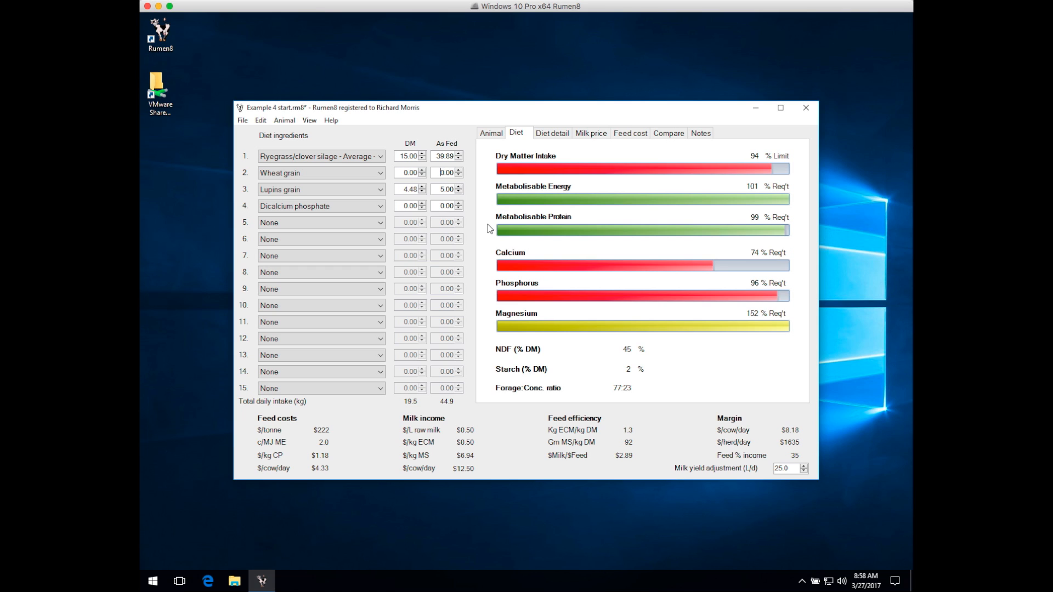
pyautogui.moveTo(430, 225)
pyautogui.write('0.06')
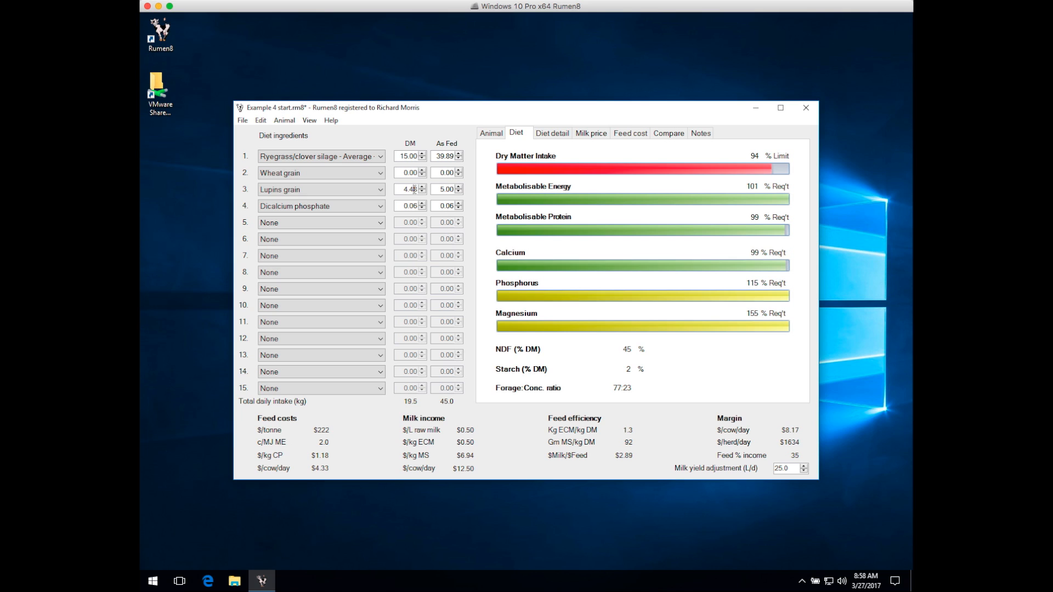
pyautogui.moveTo(495, 259)
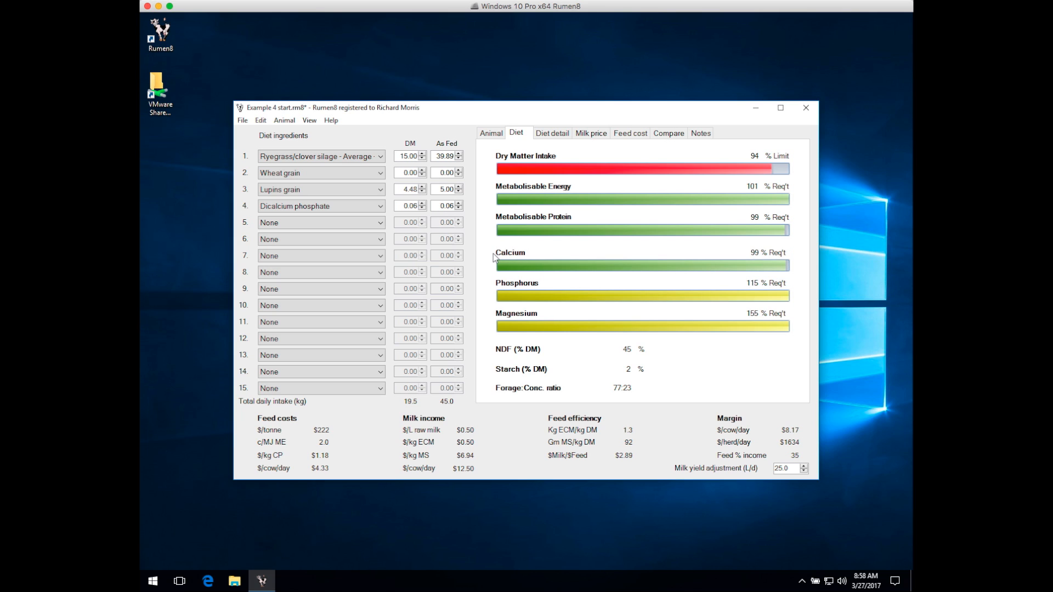
pyautogui.moveTo(799, 270)
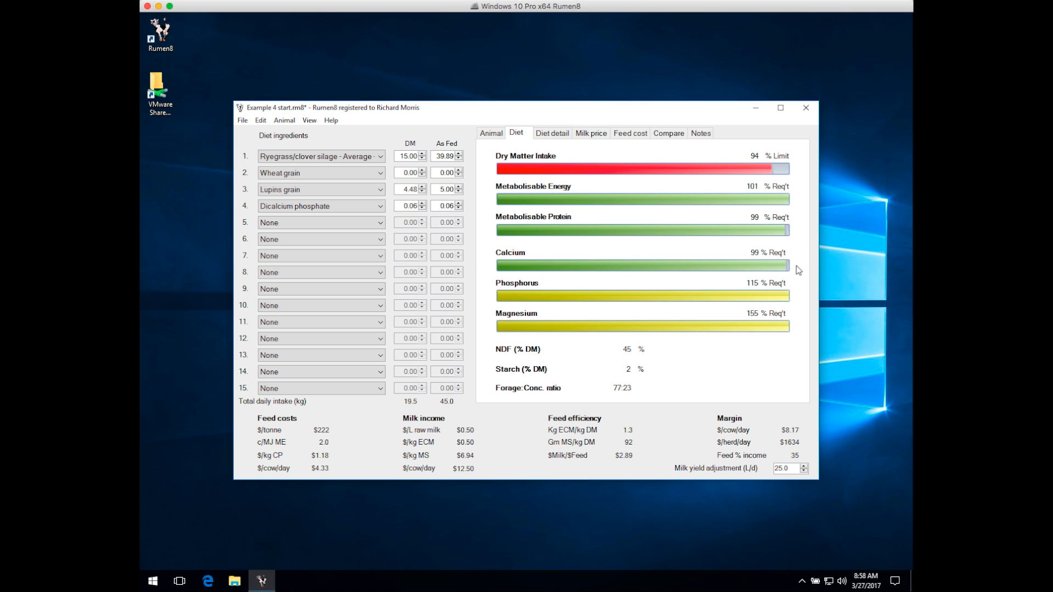
pyautogui.moveTo(802, 299)
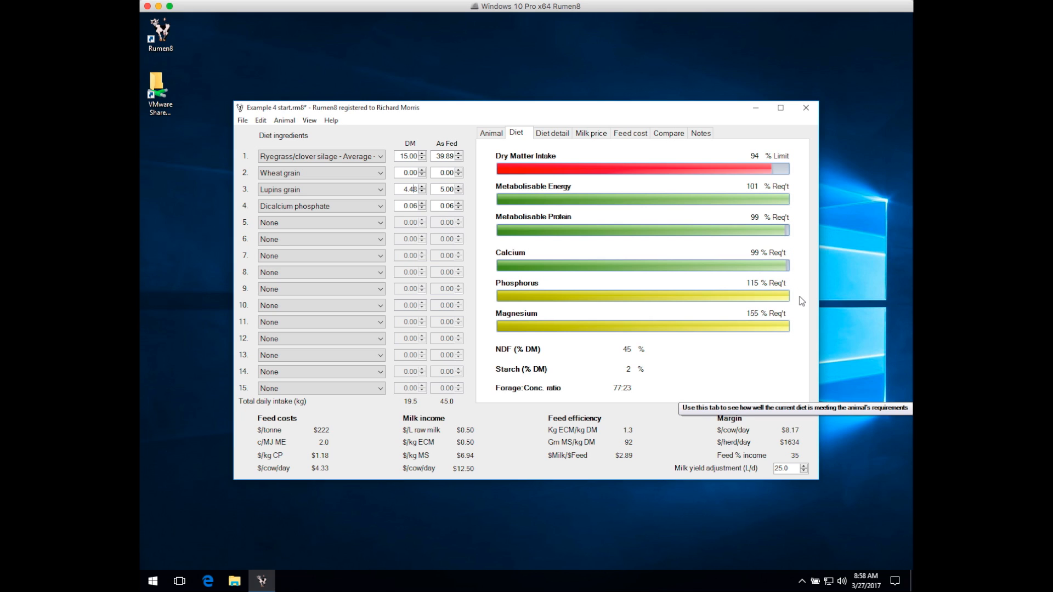
pyautogui.moveTo(770, 287)
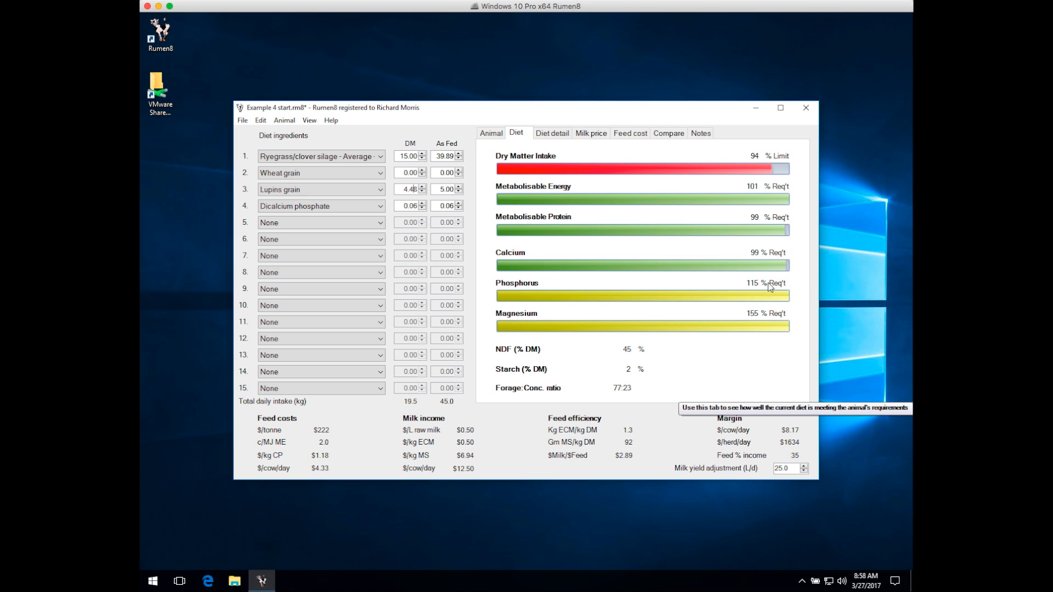
pyautogui.moveTo(471, 240)
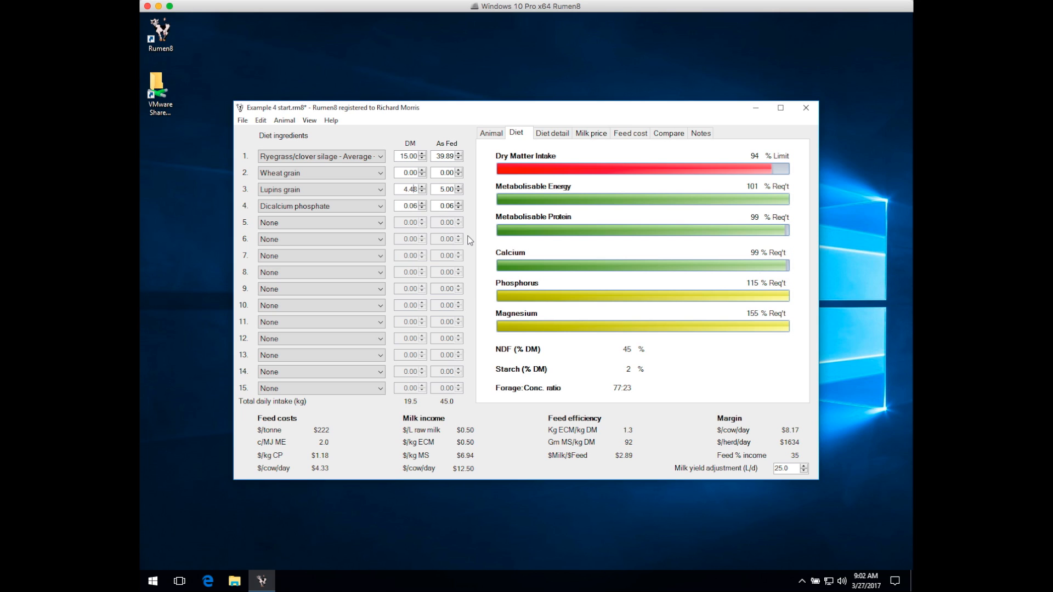
pyautogui.moveTo(822, 425)
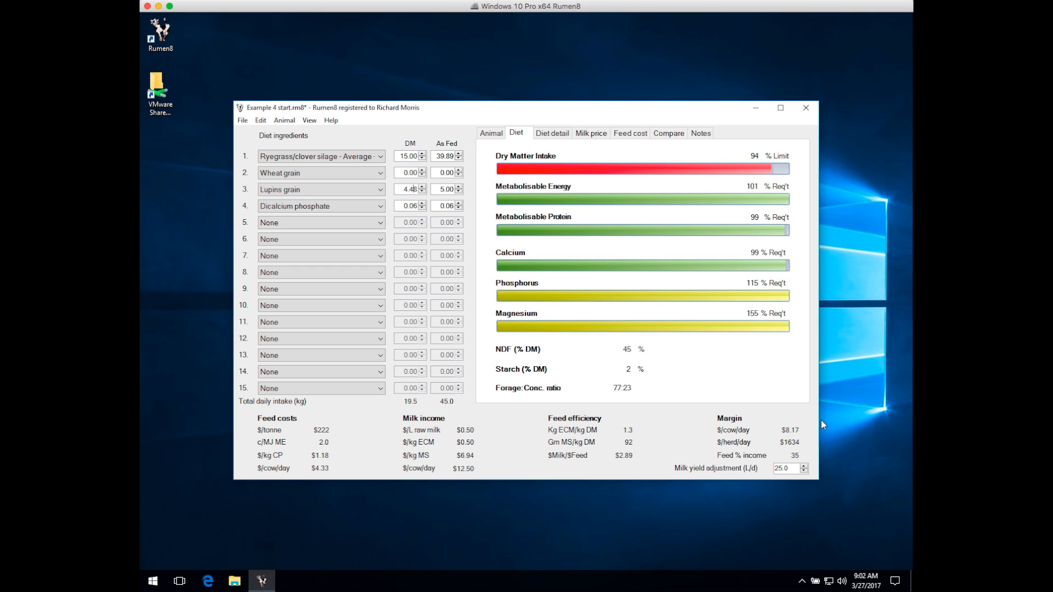
pyautogui.moveTo(781, 438)
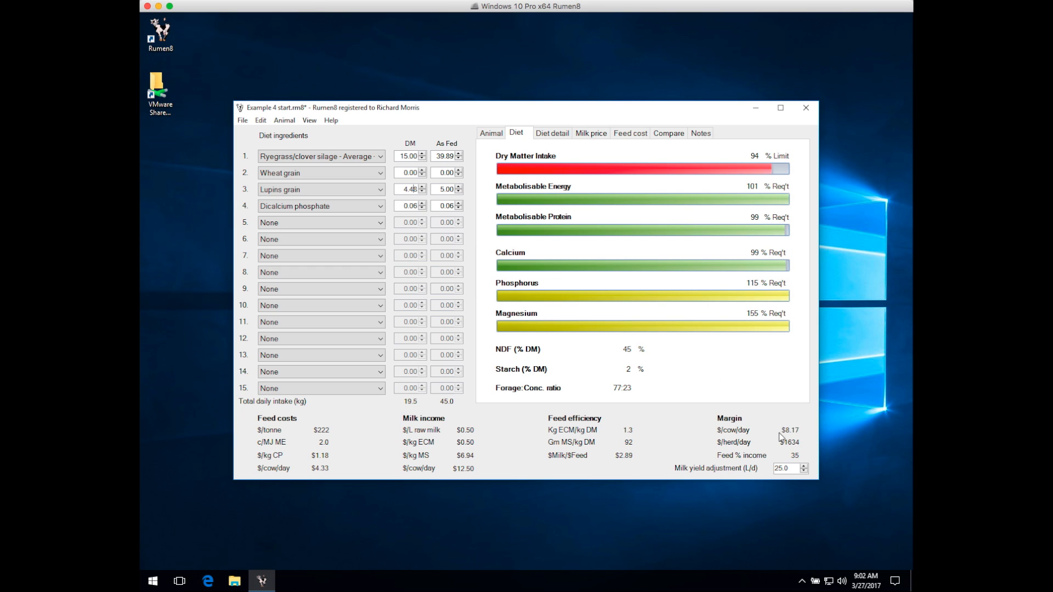
pyautogui.moveTo(808, 435)
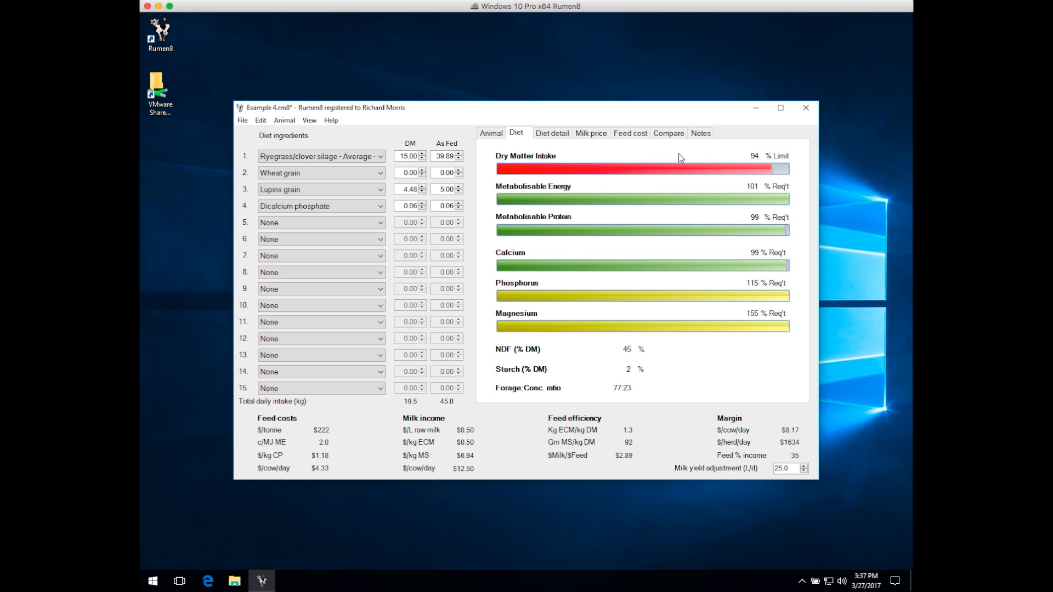
# Store the lupins and dicalcium phosphate diet in comparison slot 2 and return to the Diet view
pyautogui.click(668, 133)
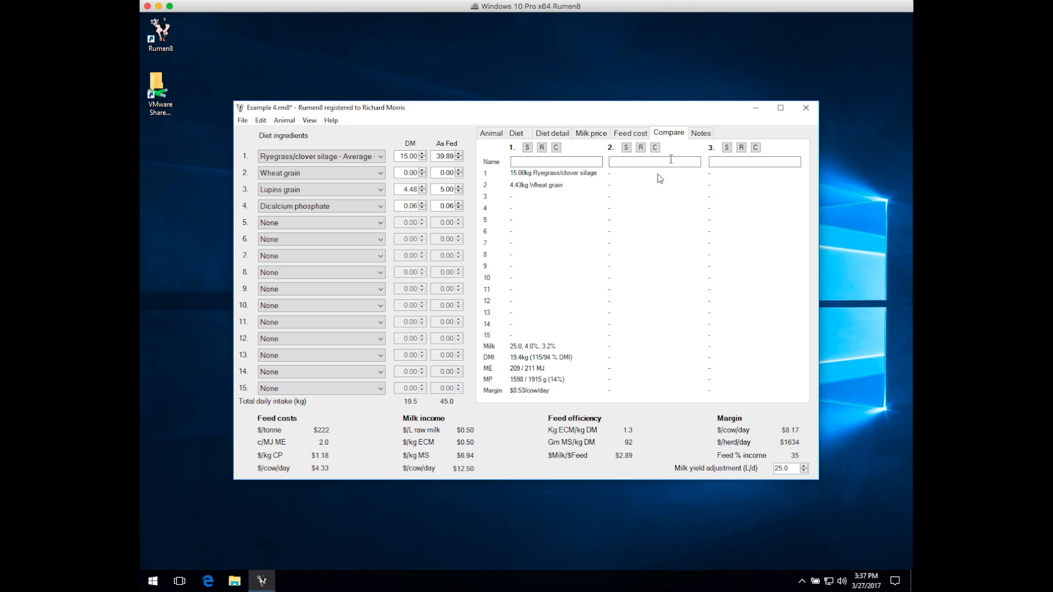
pyautogui.moveTo(624, 147)
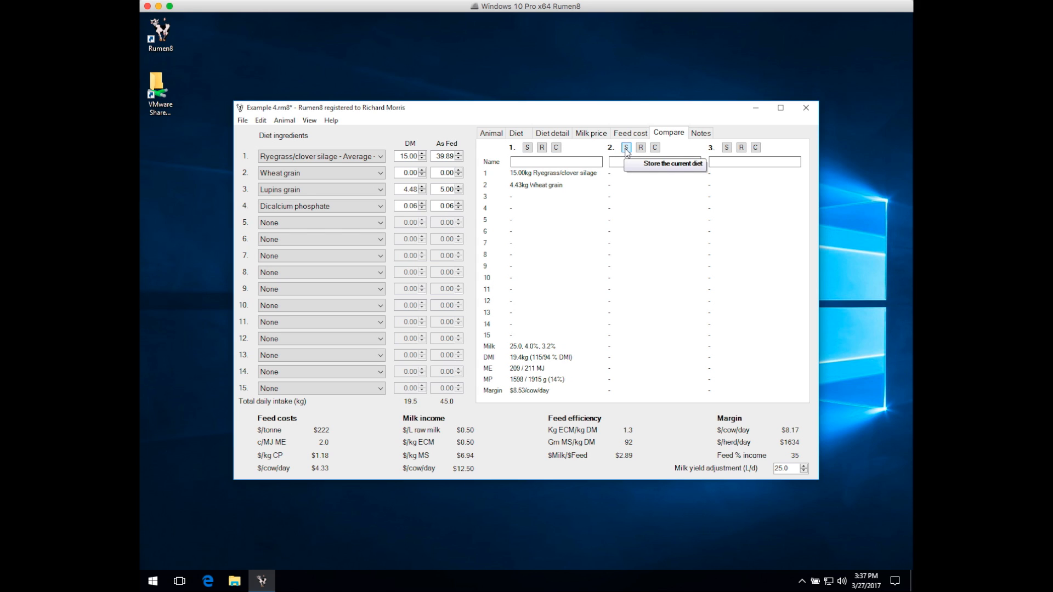
pyautogui.click(625, 147)
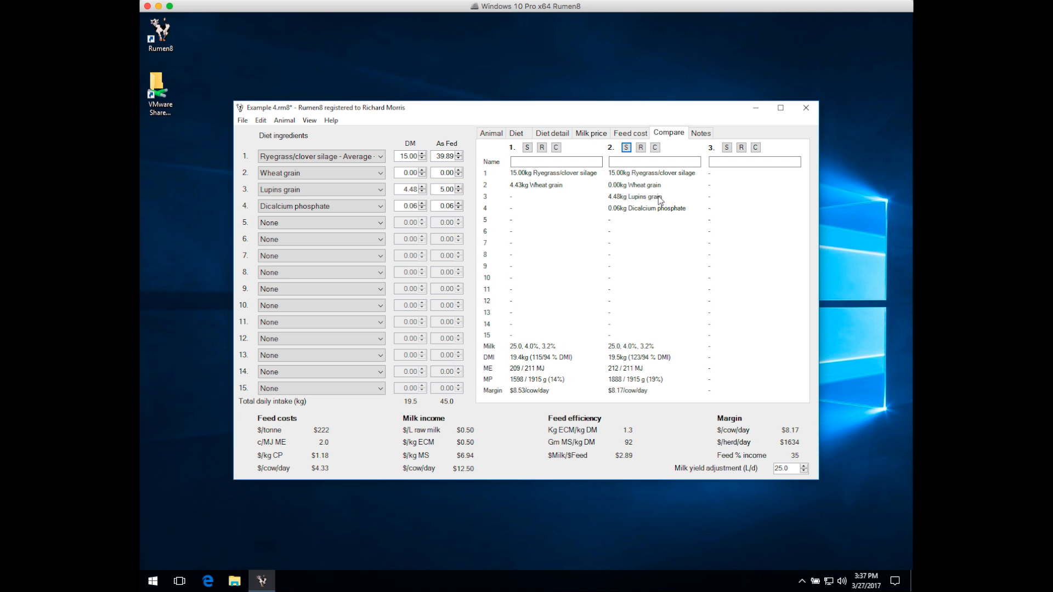
pyautogui.moveTo(602, 175)
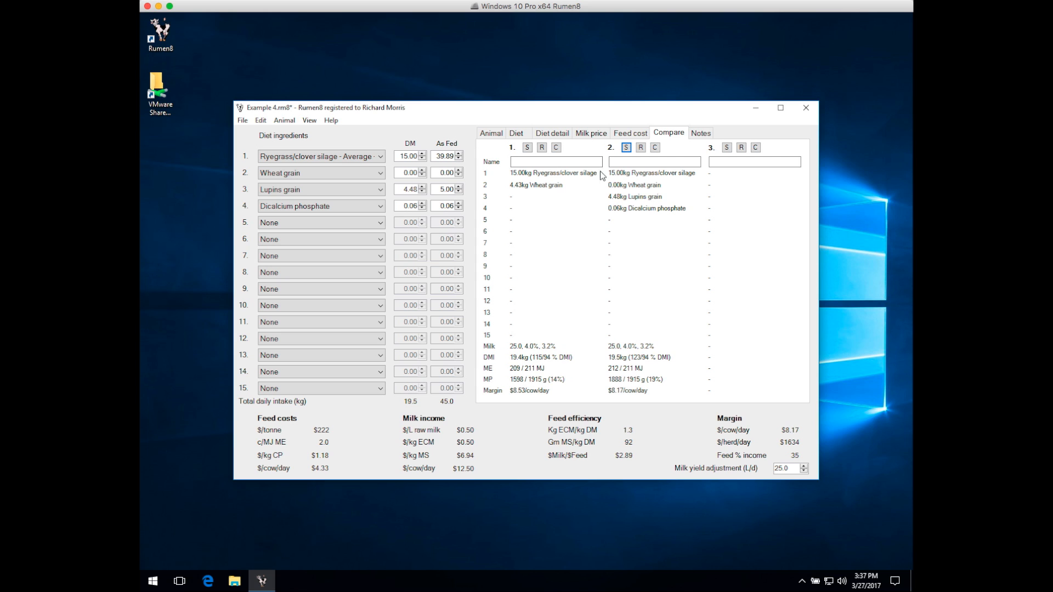
pyautogui.click(516, 132)
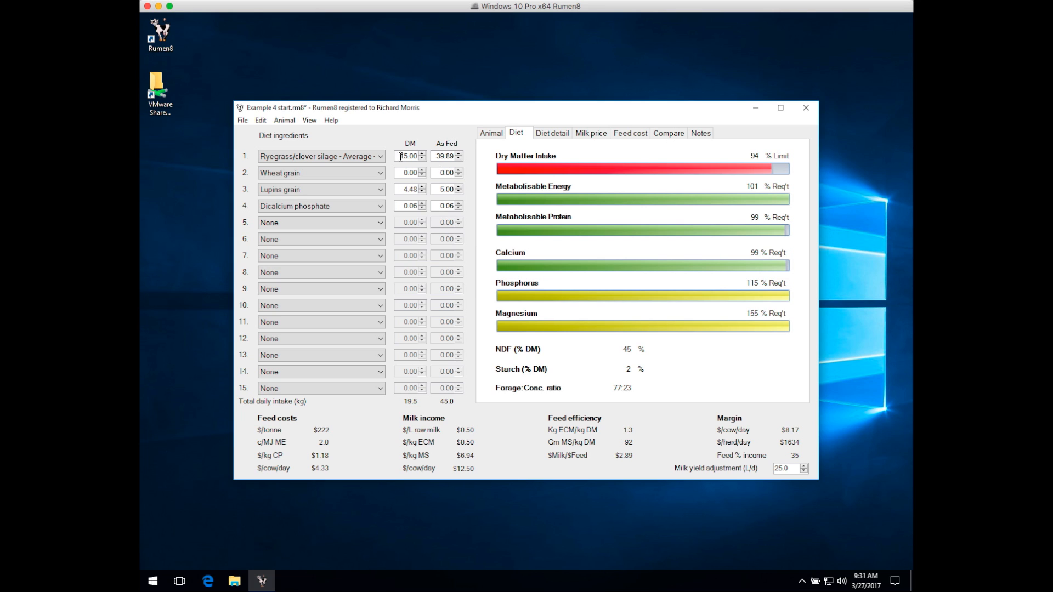
# Set silage to 12.6 kg DM, wheat grain to 3.5 and lupins to 3.70 kg as fed
pyautogui.tripleClick(407, 156)
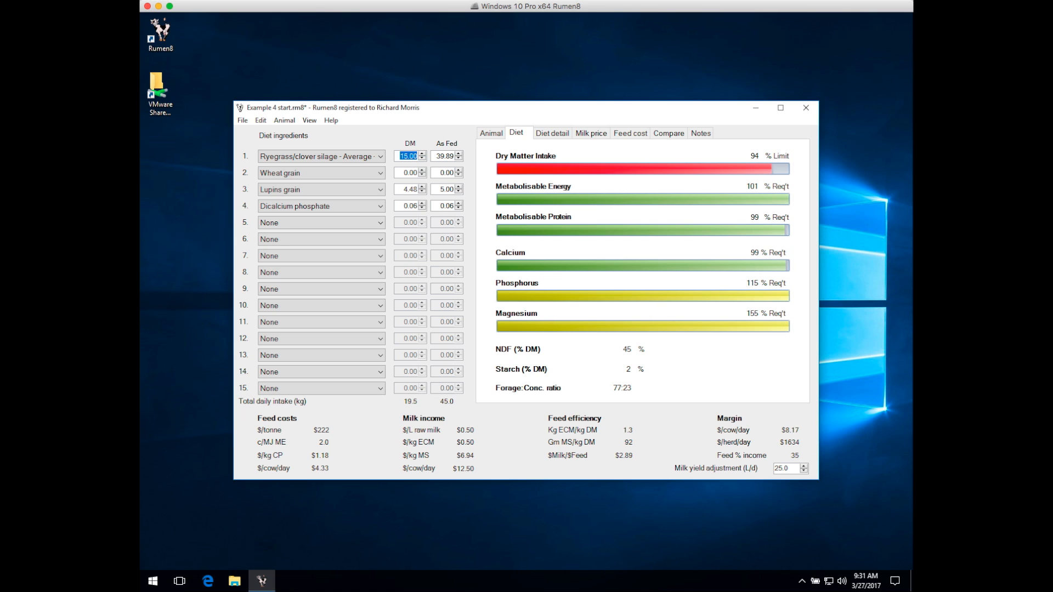
pyautogui.write('12.6')
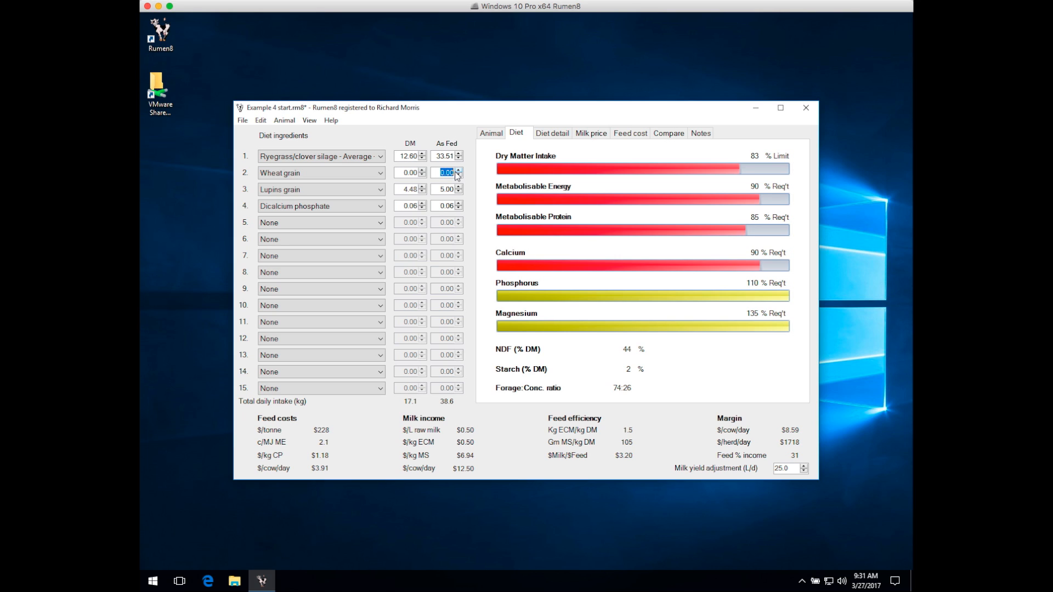
pyautogui.write('3.50')
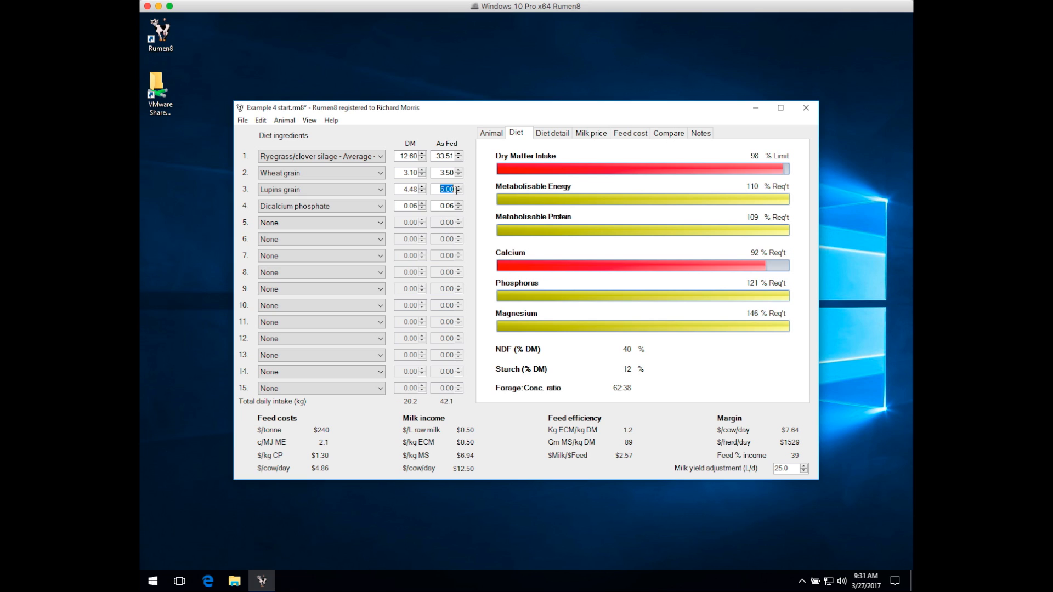
pyautogui.write('3')
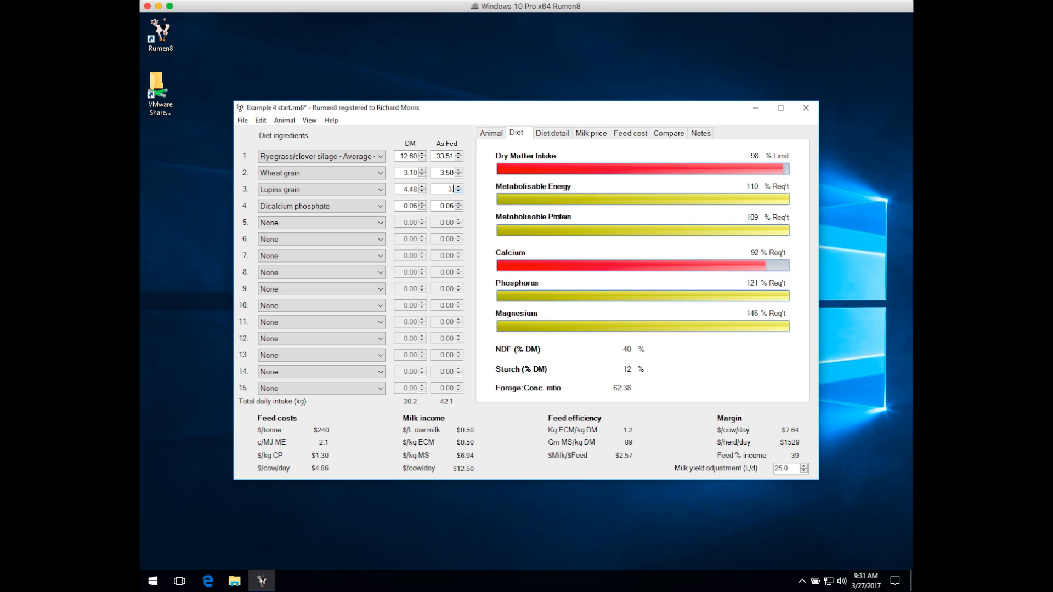
pyautogui.write('3.70')
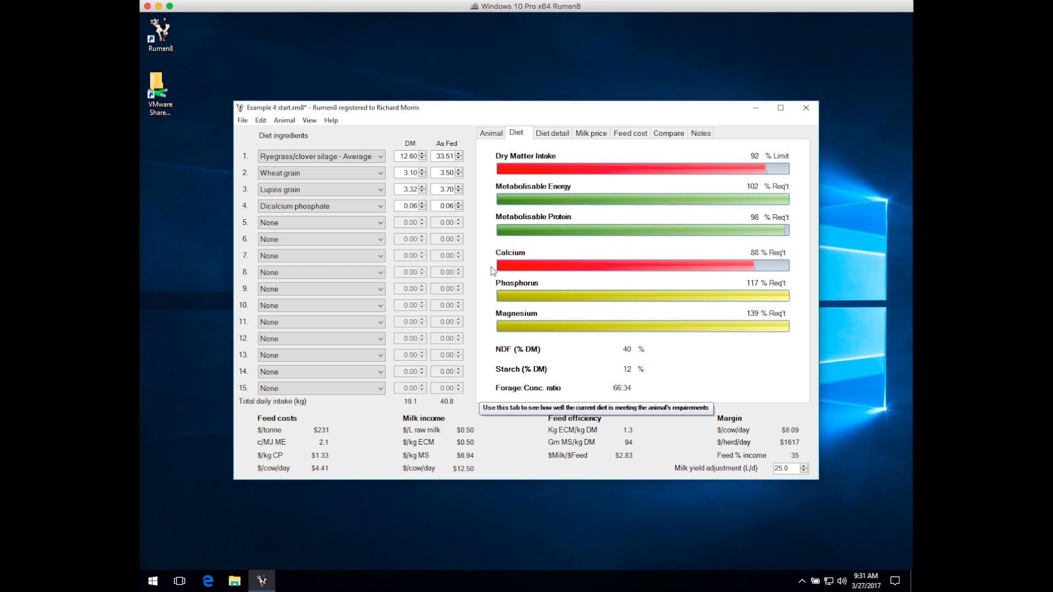
# Choose Limestone (CaC03) as the fourth ingredient and raise it to 0.07 kg DM
pyautogui.click(316, 205)
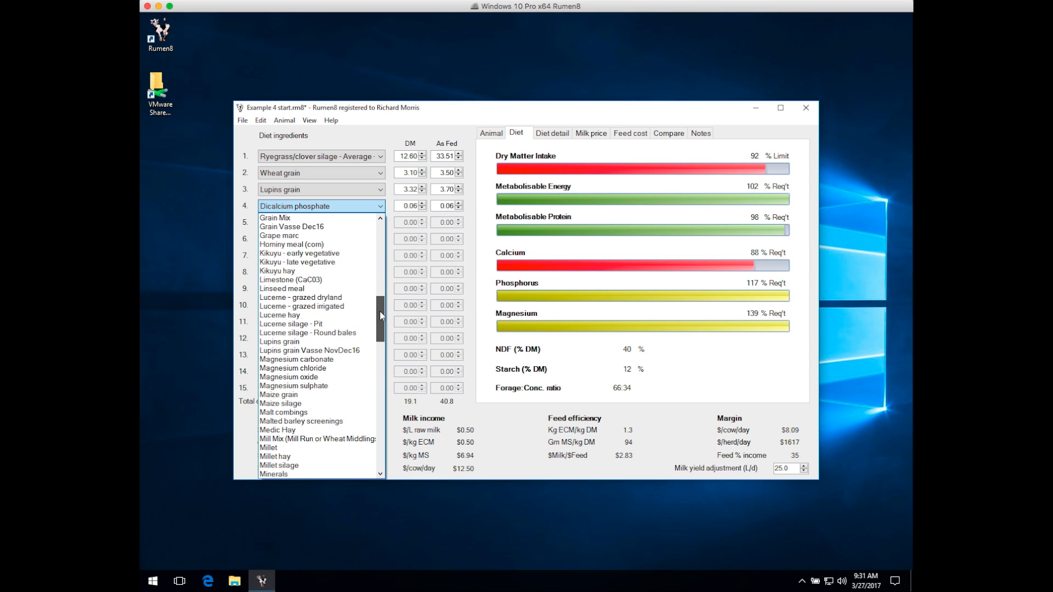
pyautogui.click(292, 279)
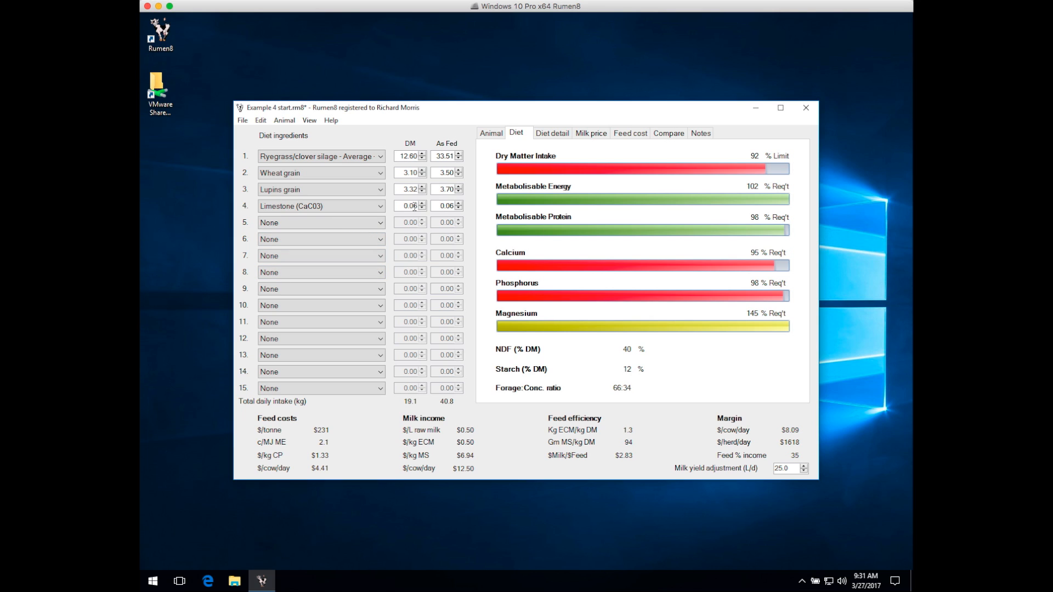
pyautogui.click(421, 204)
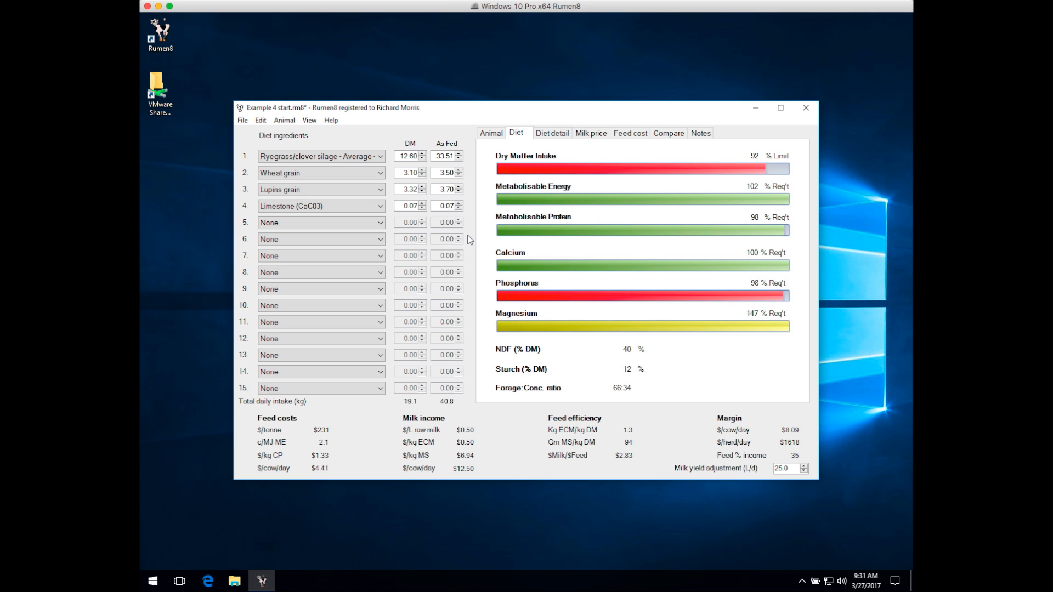
pyautogui.moveTo(486, 202)
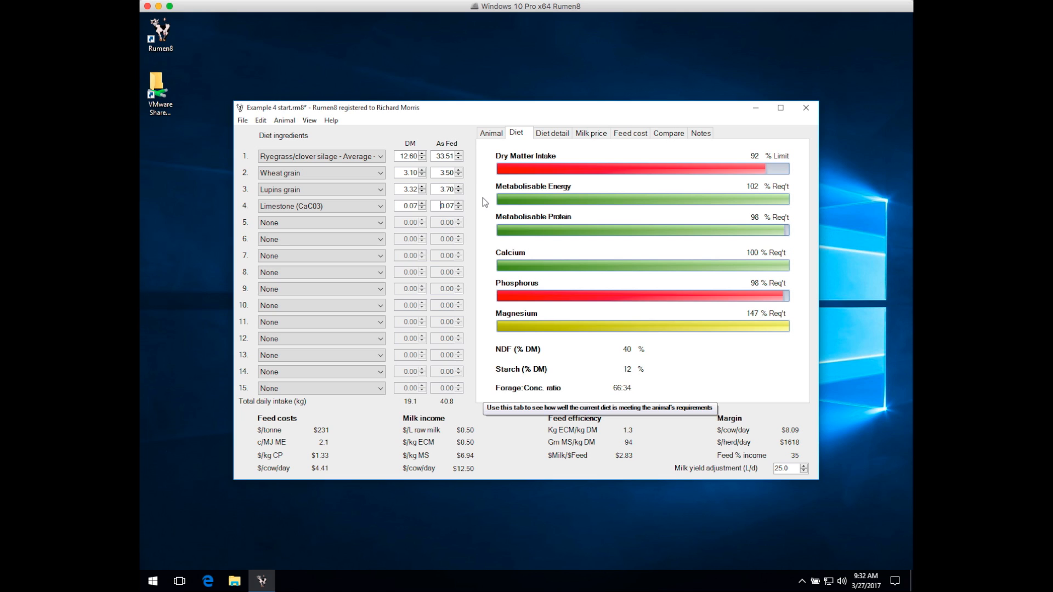
pyautogui.moveTo(485, 237)
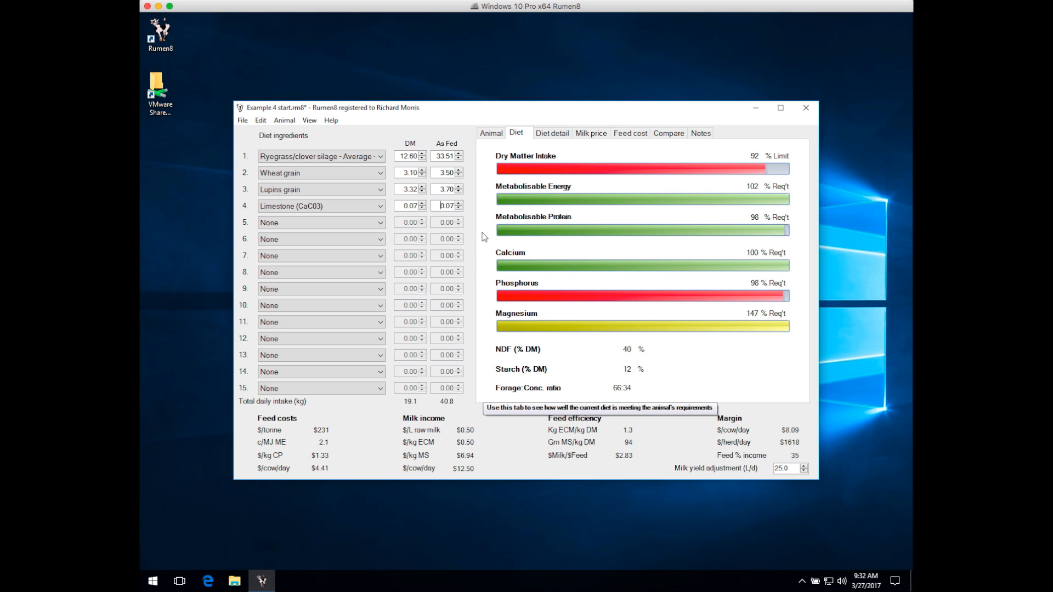
pyautogui.moveTo(484, 270)
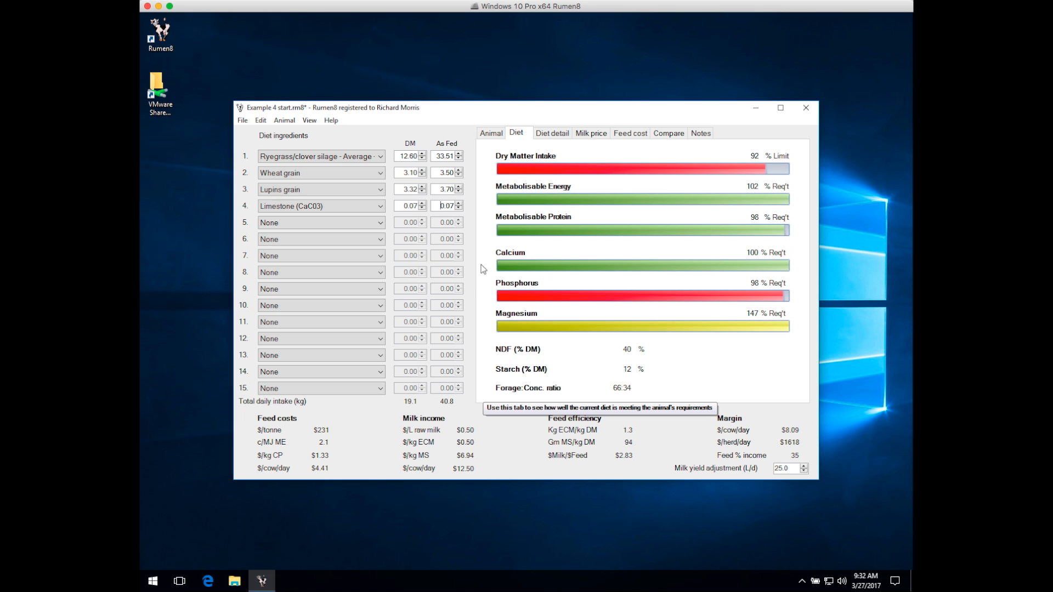
pyautogui.moveTo(482, 299)
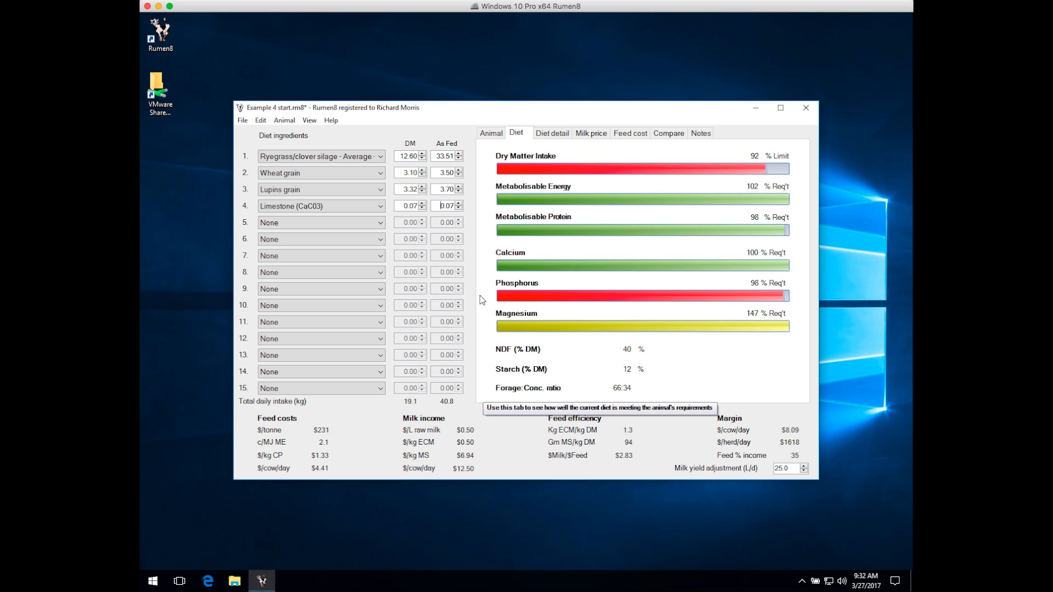
pyautogui.moveTo(480, 326)
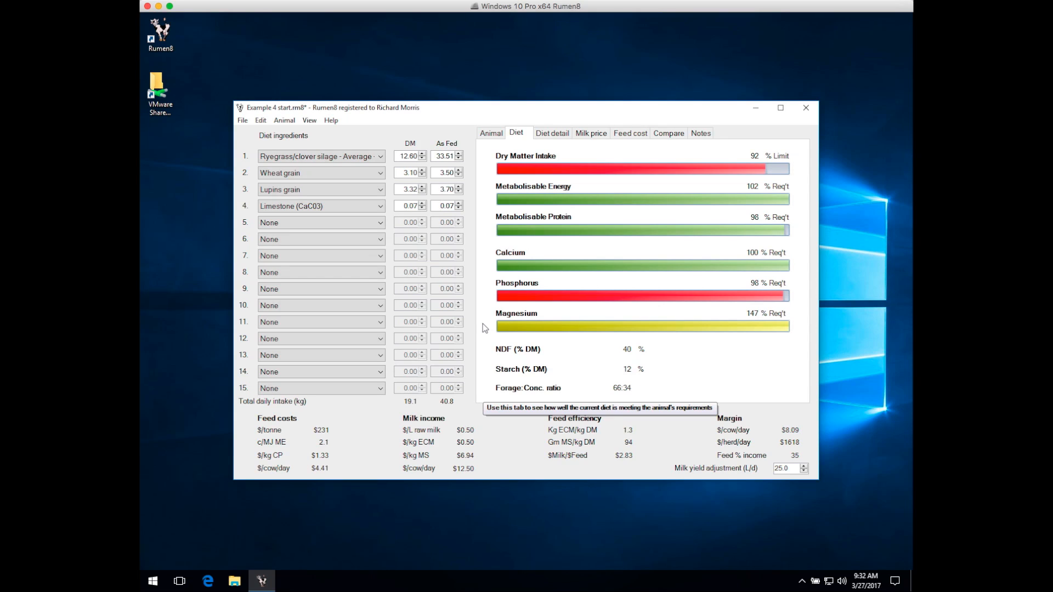
pyautogui.moveTo(672, 350)
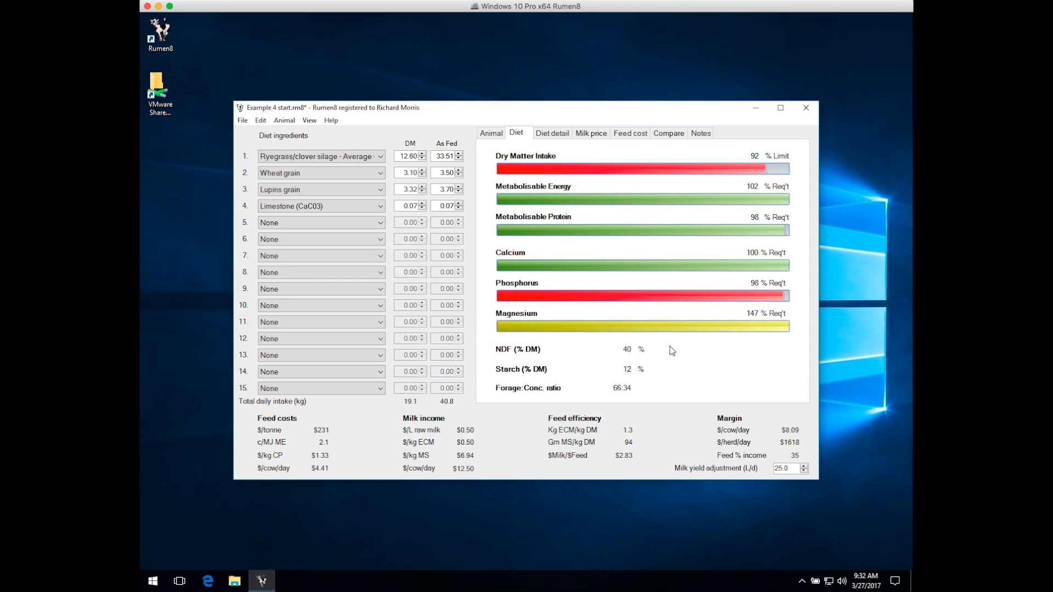
pyautogui.moveTo(667, 354)
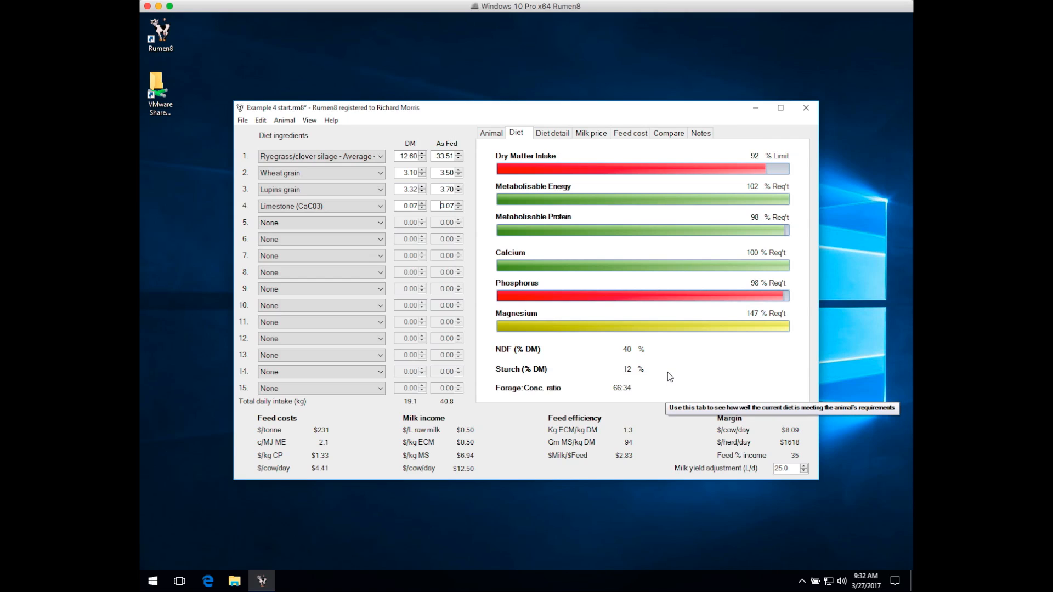
pyautogui.moveTo(811, 429)
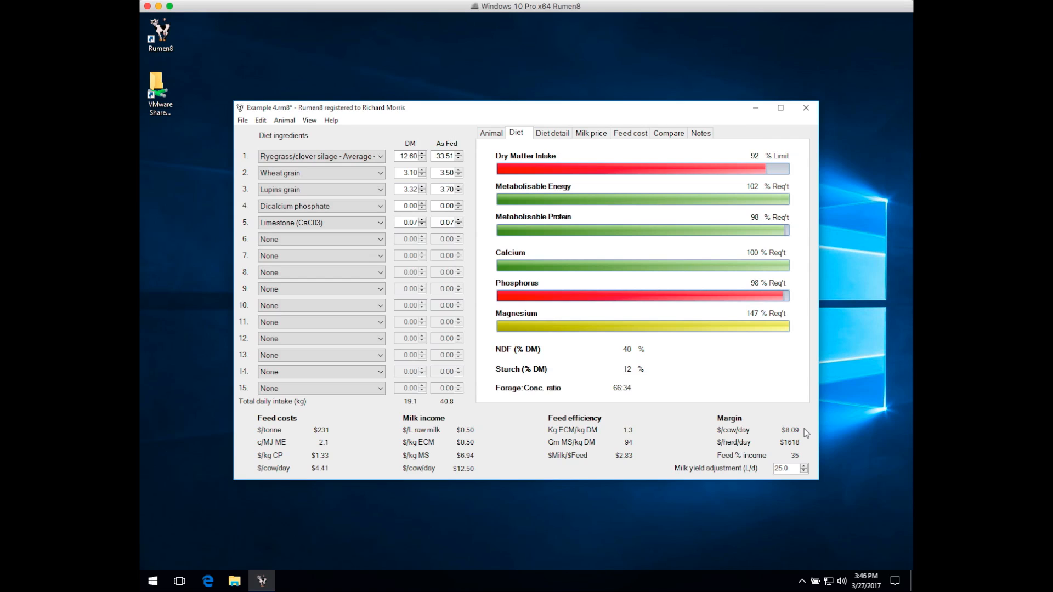
pyautogui.moveTo(668, 134)
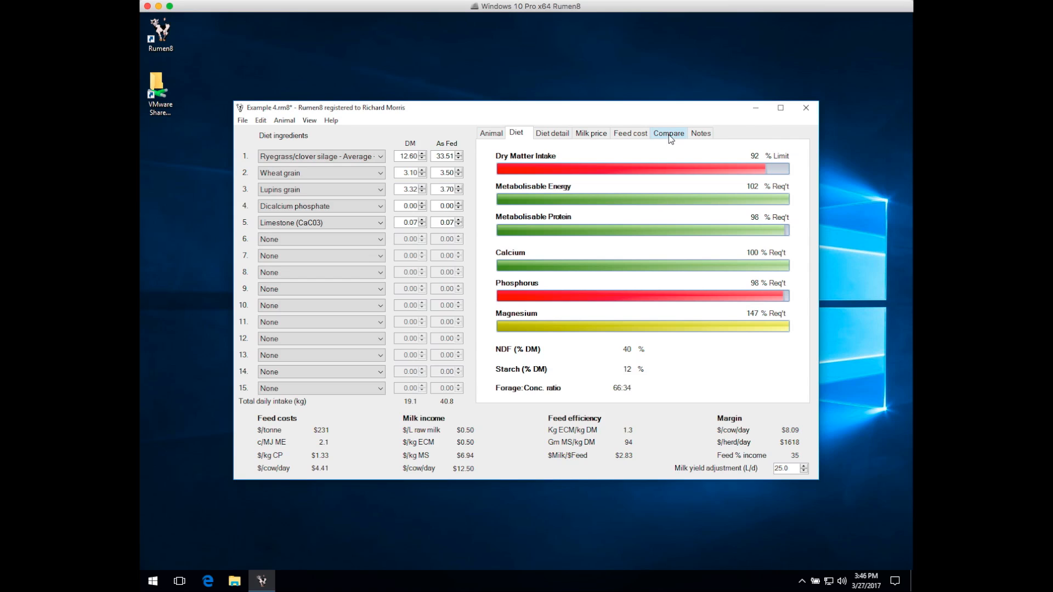
# Store the silage, wheat, lupins and limestone diet in comparison slot 3 and return to the Diet view
pyautogui.click(668, 132)
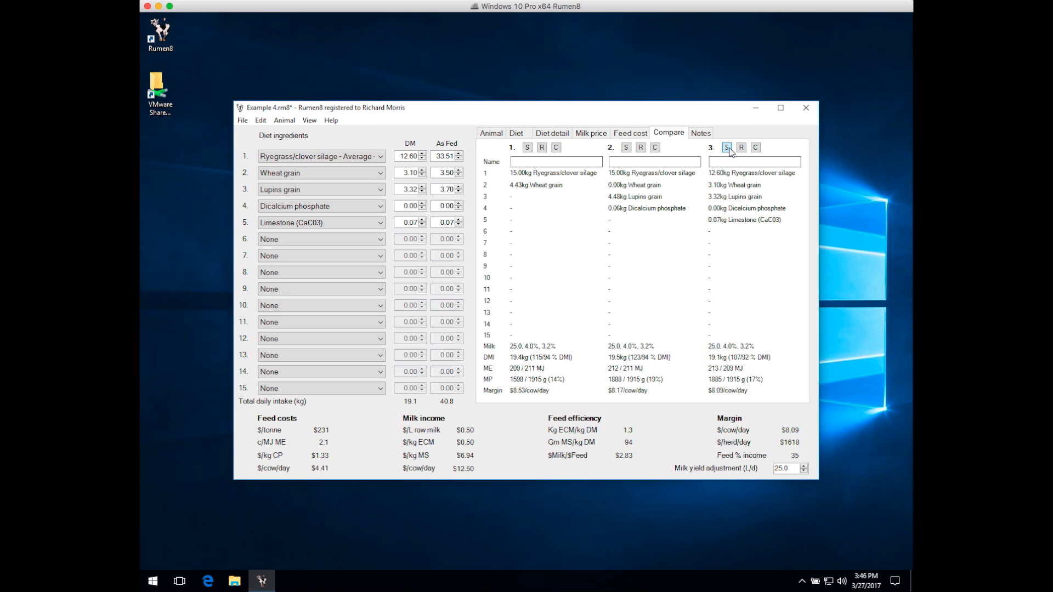
pyautogui.click(726, 147)
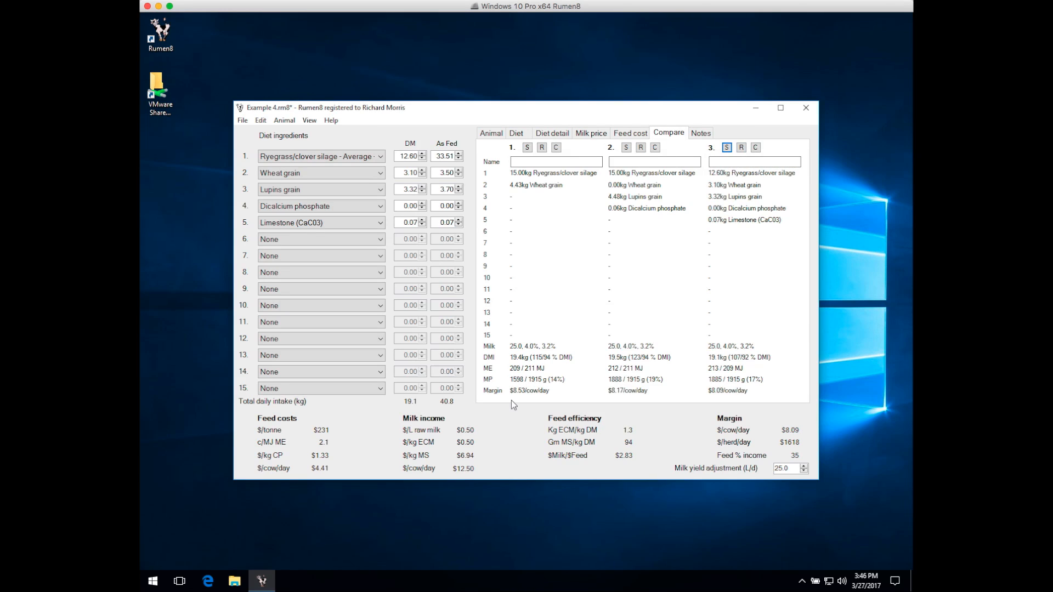
pyautogui.moveTo(513, 403)
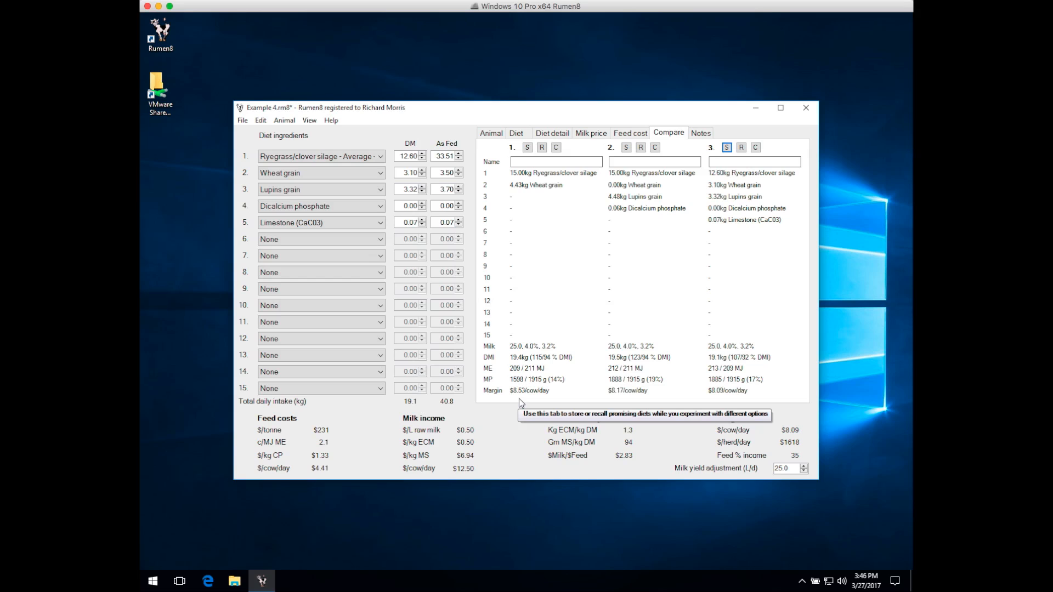
pyautogui.moveTo(623, 403)
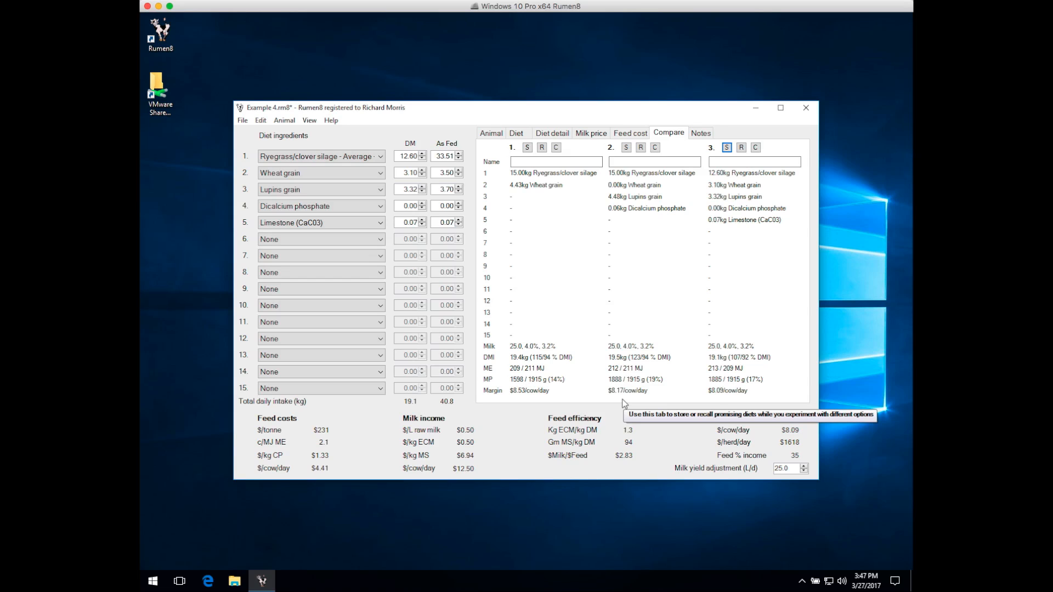
pyautogui.moveTo(725, 403)
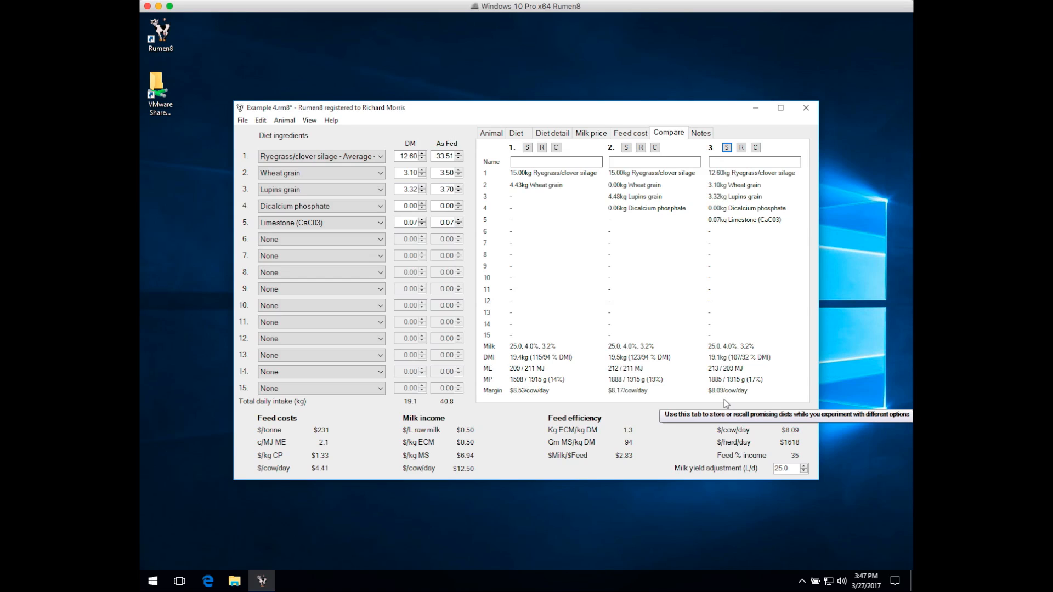
pyautogui.moveTo(737, 404)
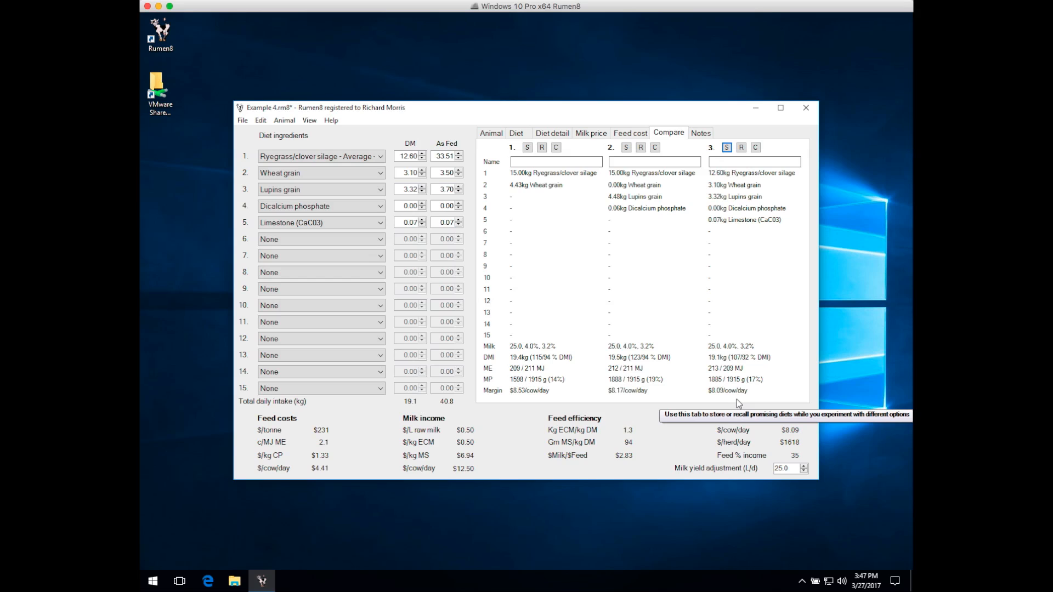
pyautogui.moveTo(740, 403)
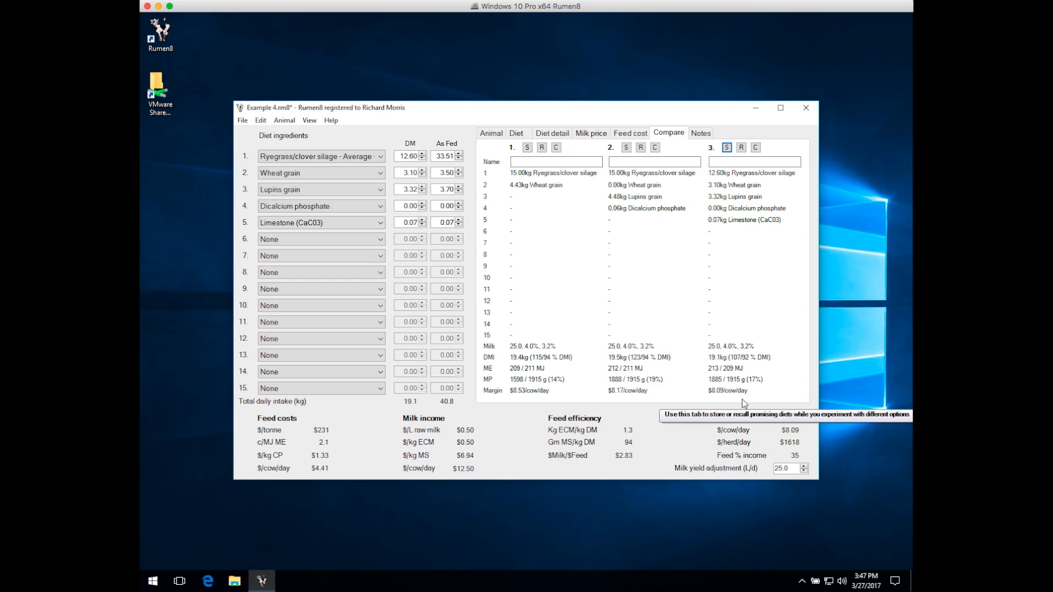
pyautogui.click(515, 133)
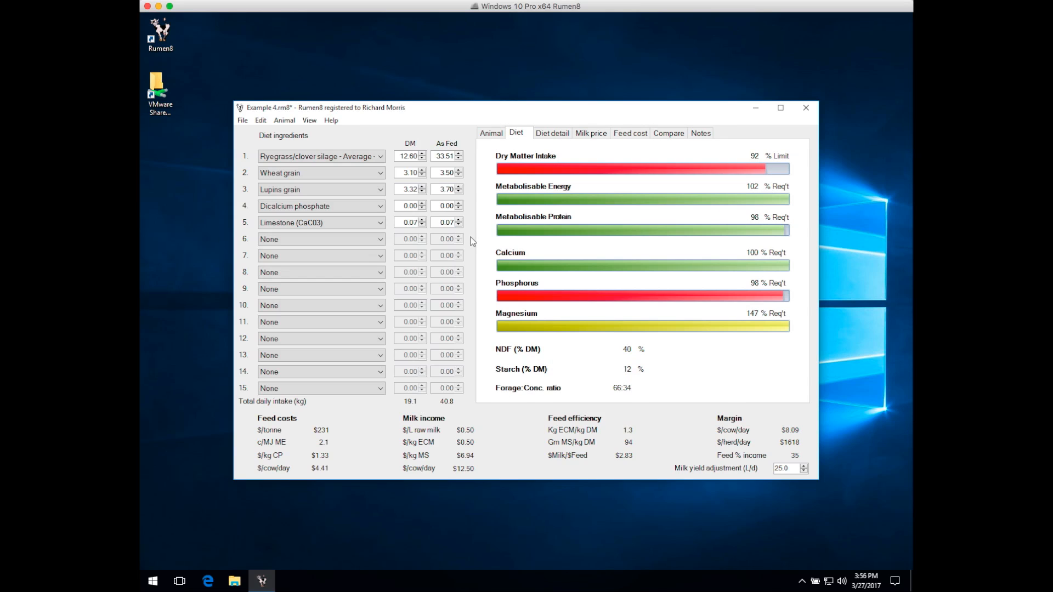